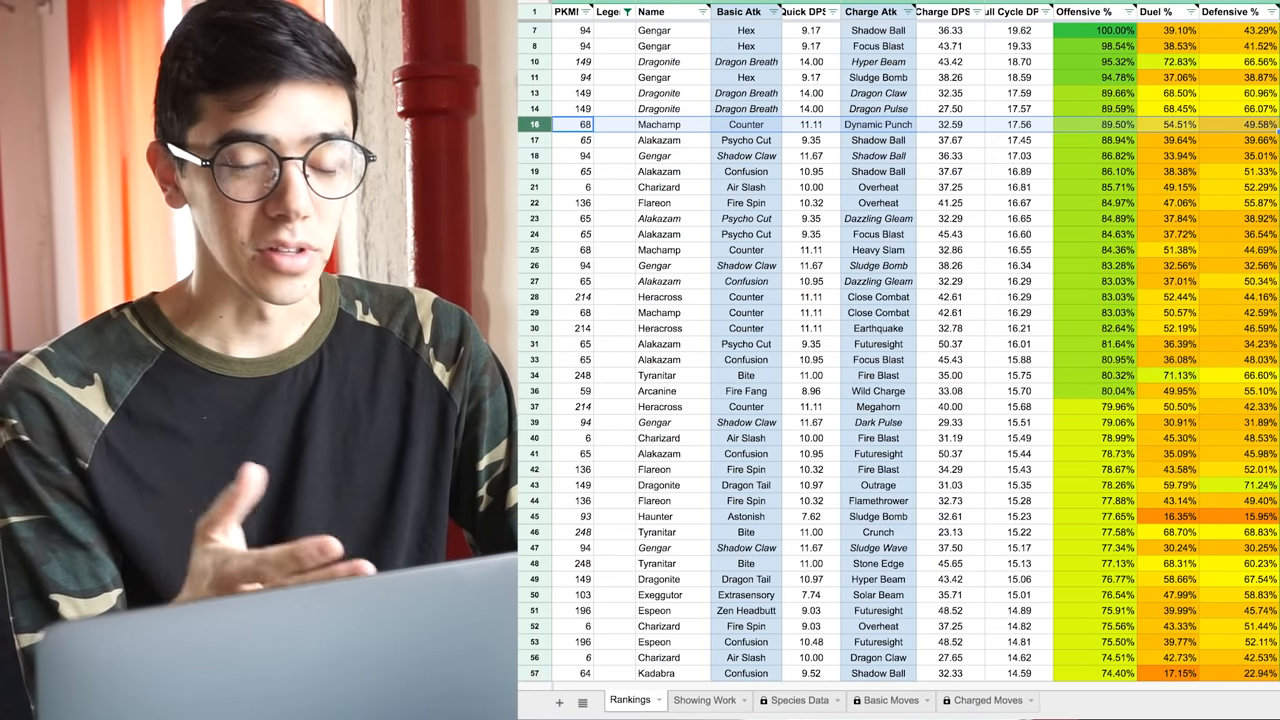
{"action": "mouse_move", "coordinate": [576, 204]}
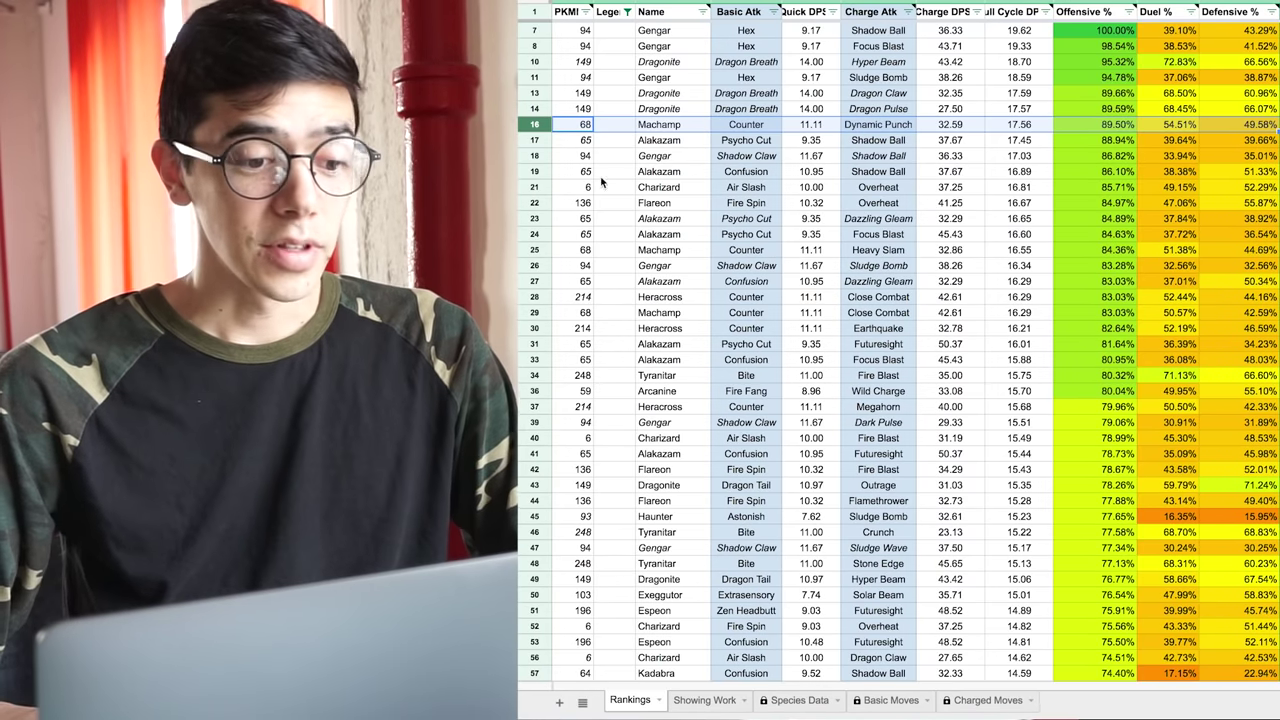
Sort the Rankings A→Z by Name and bring up the Duel % column's filter and sort options.
{"action": "left_click", "coordinate": [588, 140]}
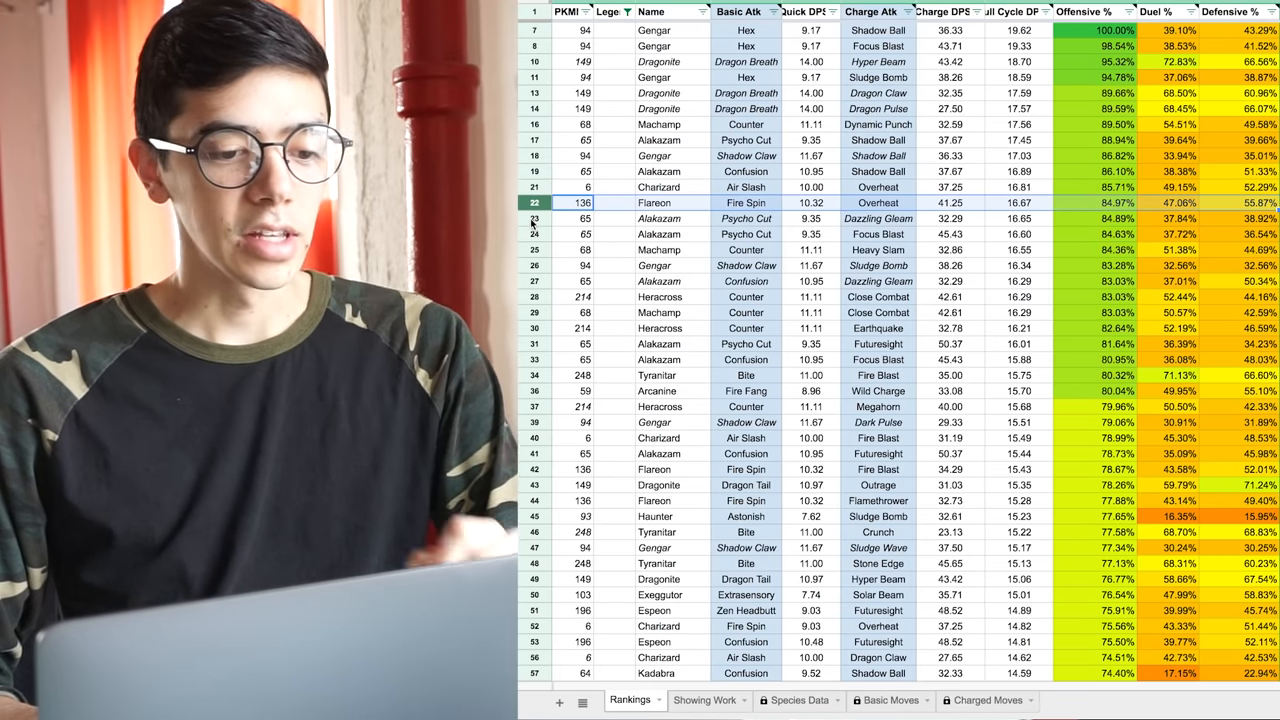
{"action": "left_click", "coordinate": [572, 218]}
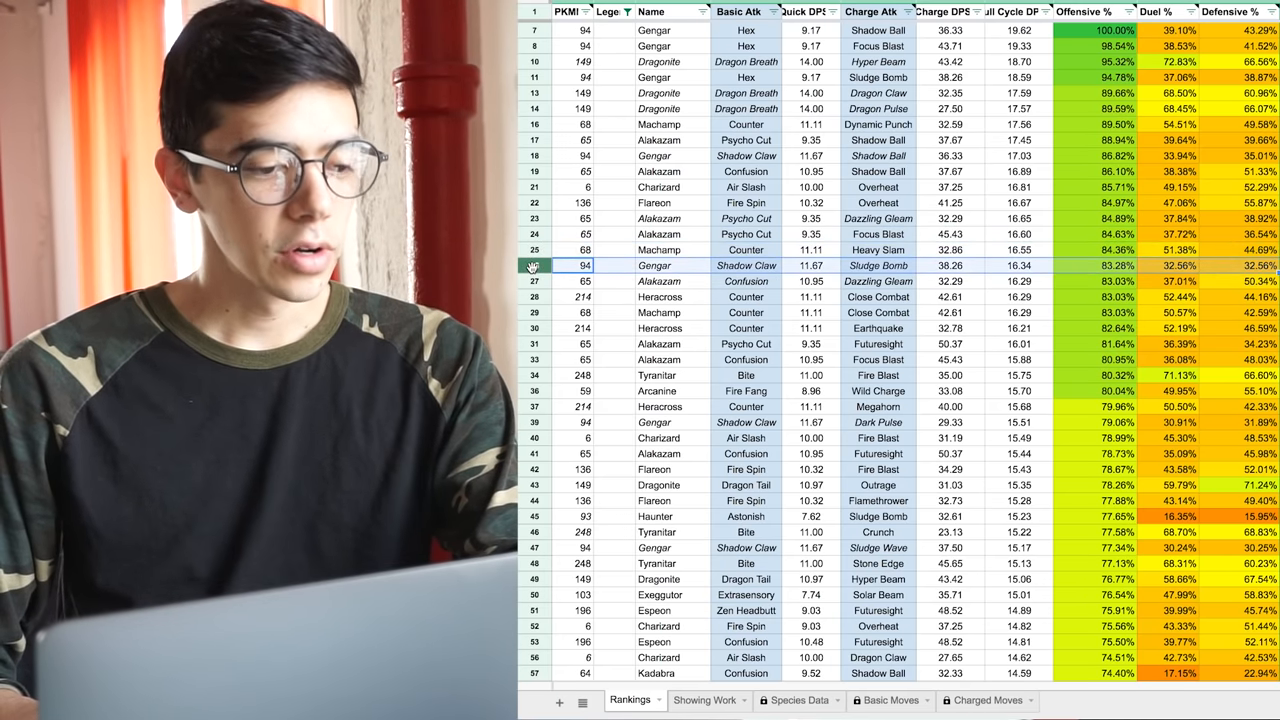
{"action": "left_click", "coordinate": [536, 280]}
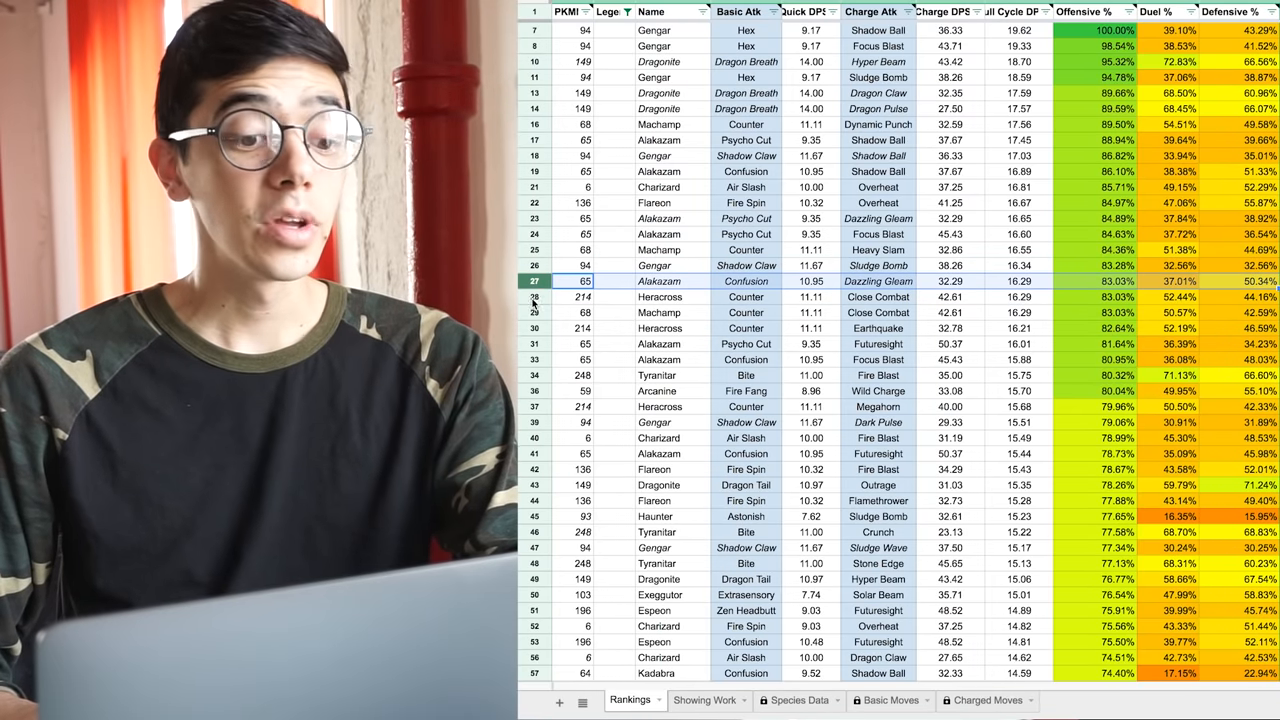
{"action": "left_click", "coordinate": [580, 296]}
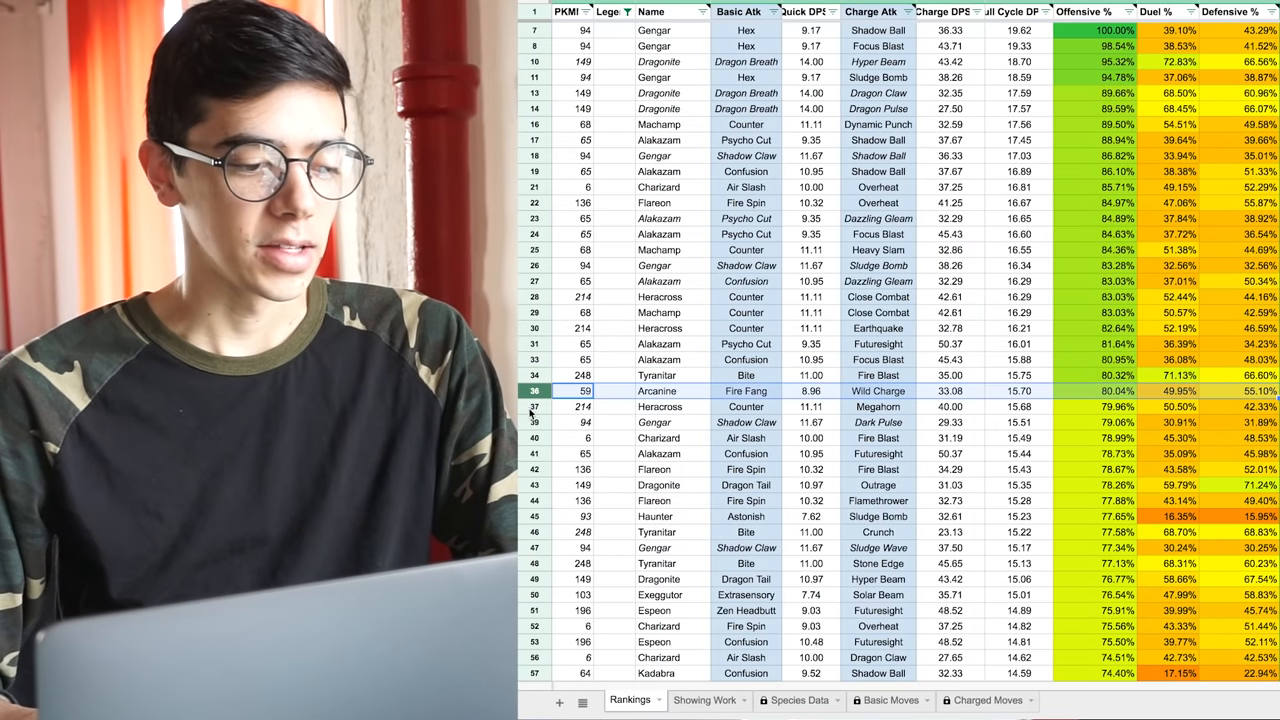
{"action": "scroll", "scroll_direction": "down", "scroll_amount": 3}
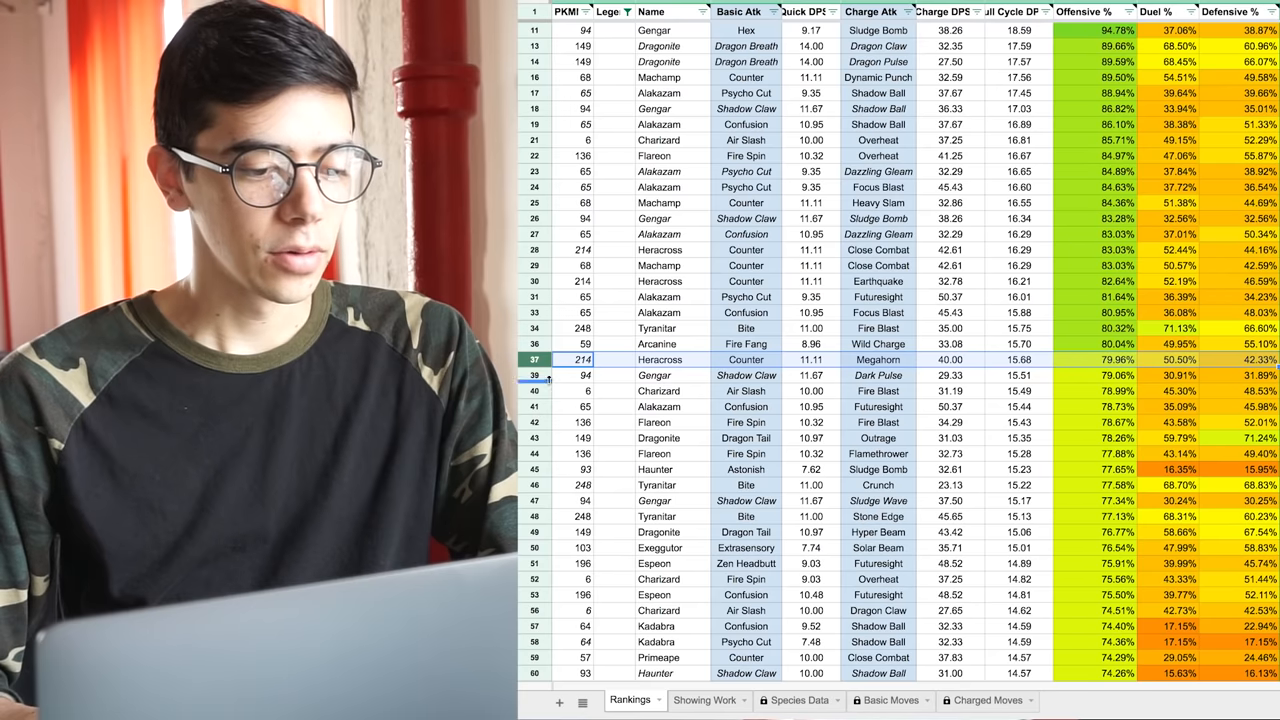
{"action": "scroll", "scroll_direction": "down", "scroll_amount": 3}
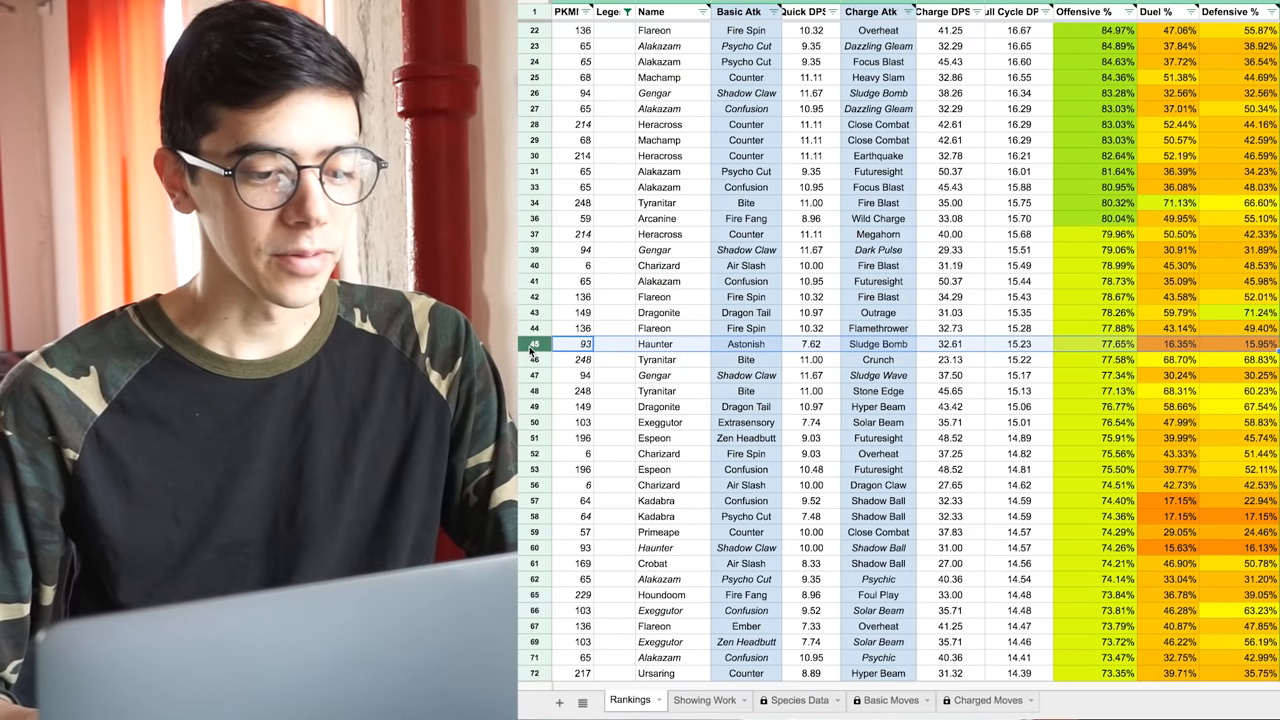
{"action": "scroll", "scroll_direction": "down", "scroll_amount": 3}
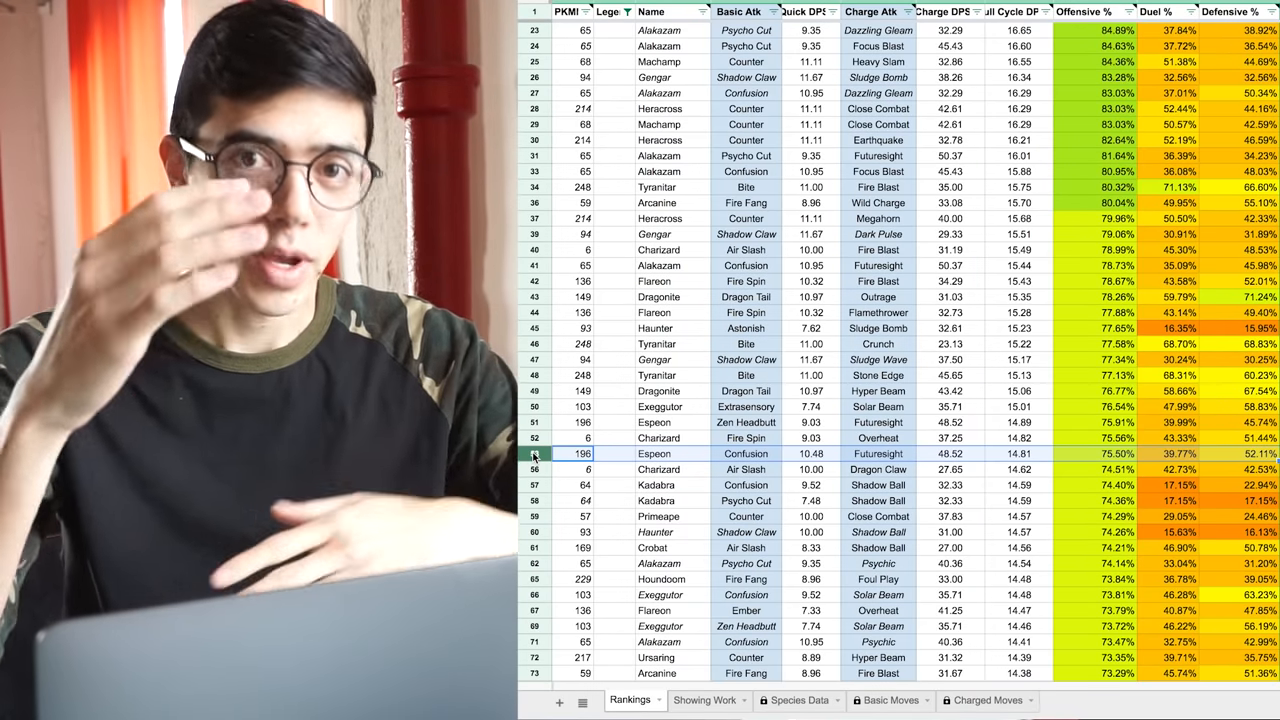
{"action": "scroll", "scroll_direction": "down", "scroll_amount": 3}
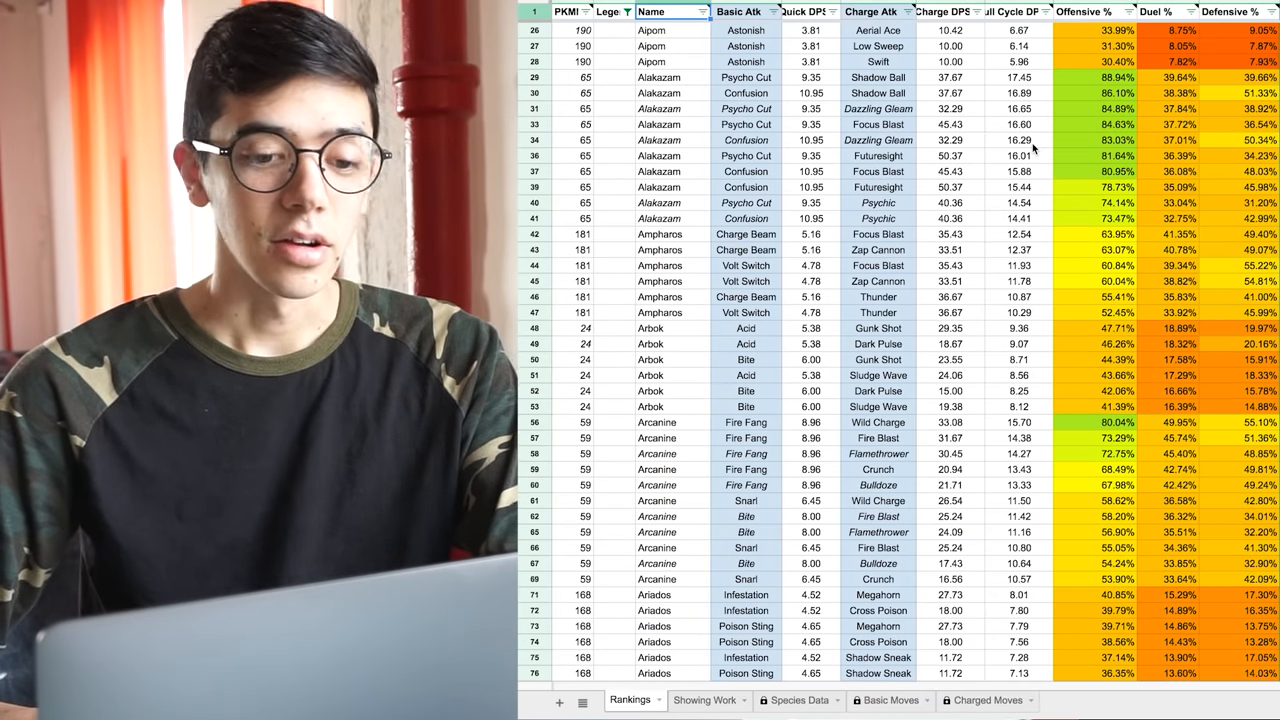
{"action": "scroll", "scroll_direction": "up", "scroll_amount": 3}
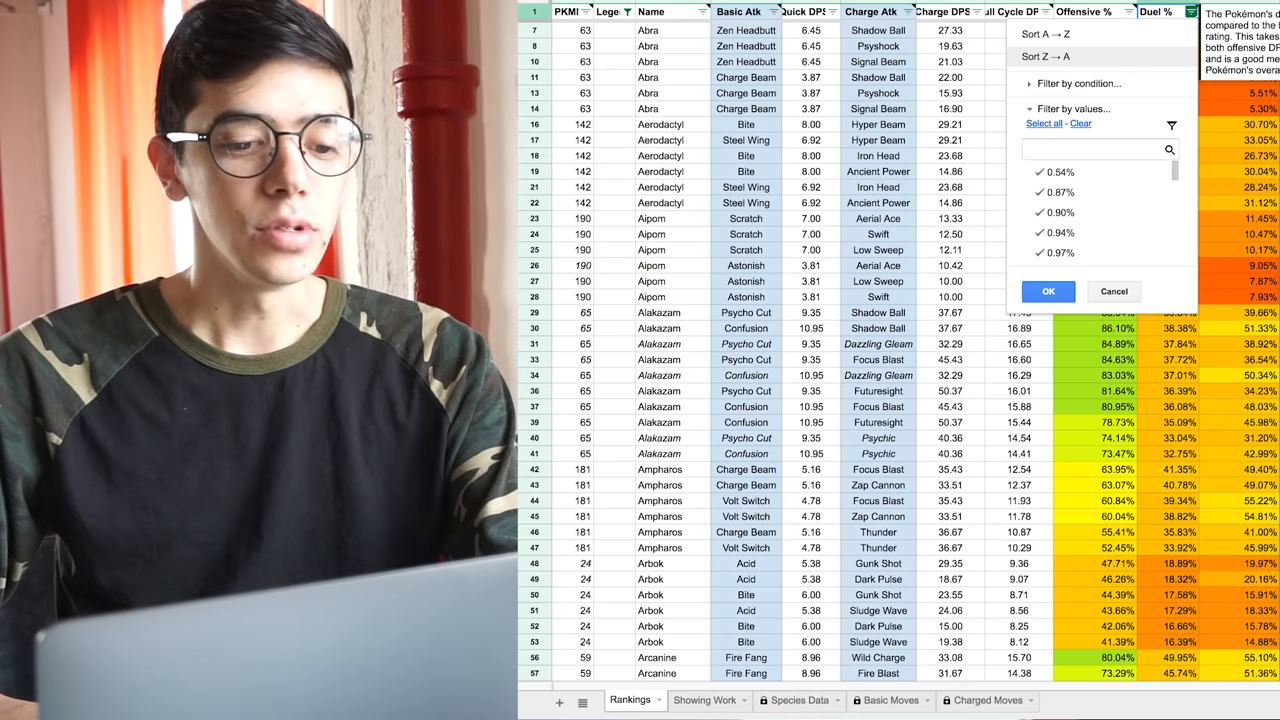
{"action": "left_click", "coordinate": [1048, 292]}
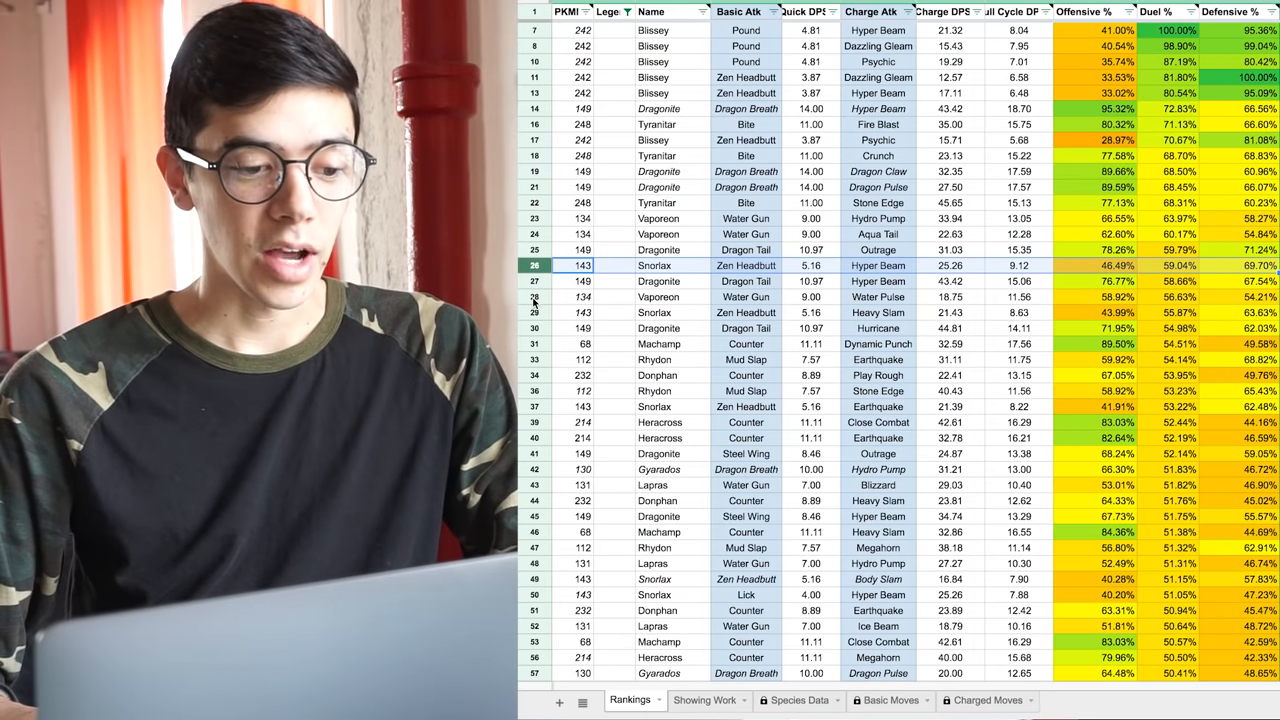
{"action": "mouse_move", "coordinate": [532, 336]}
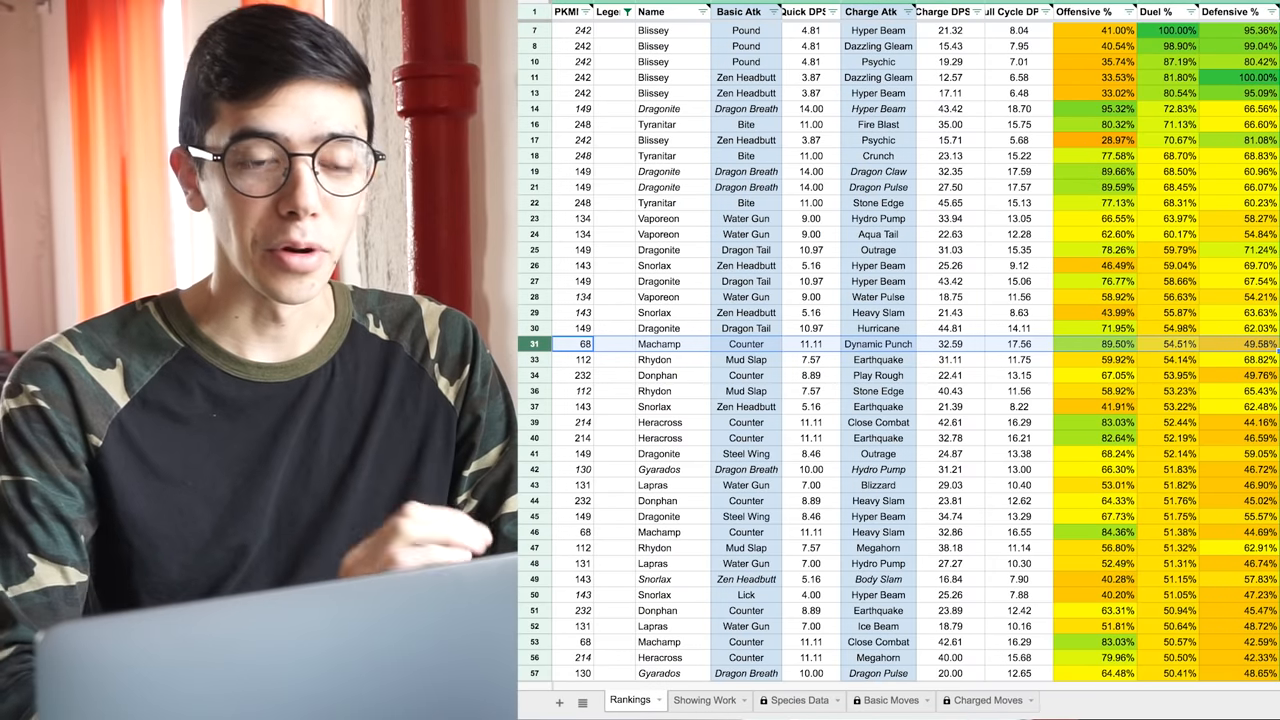
{"action": "scroll", "scroll_direction": "down", "scroll_amount": 3}
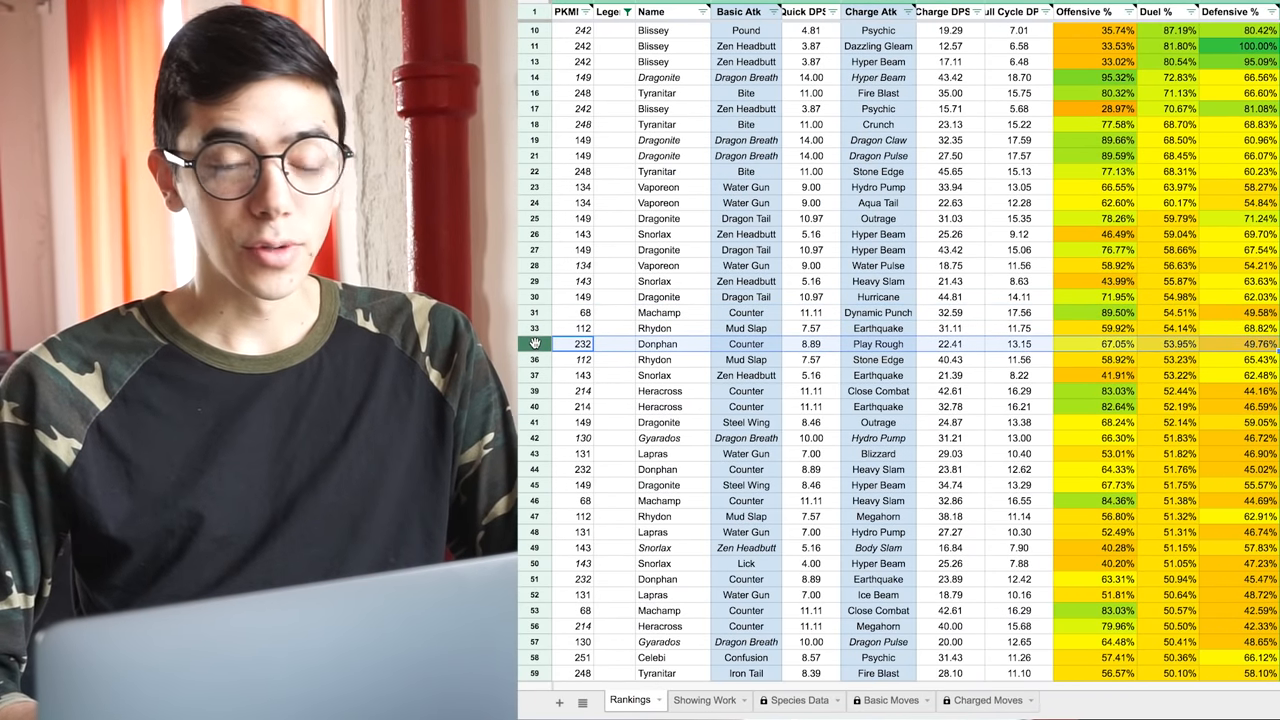
{"action": "scroll", "scroll_direction": "down", "scroll_amount": 3}
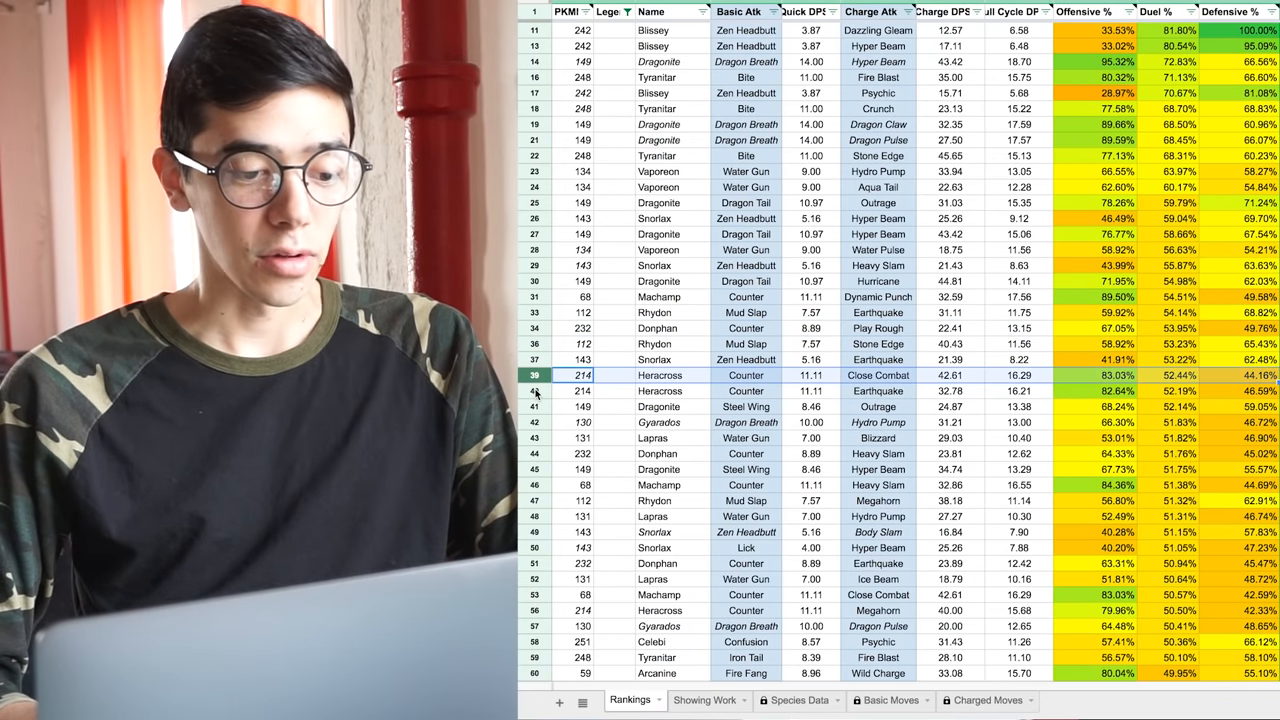
{"action": "scroll", "scroll_direction": "down", "scroll_amount": 3}
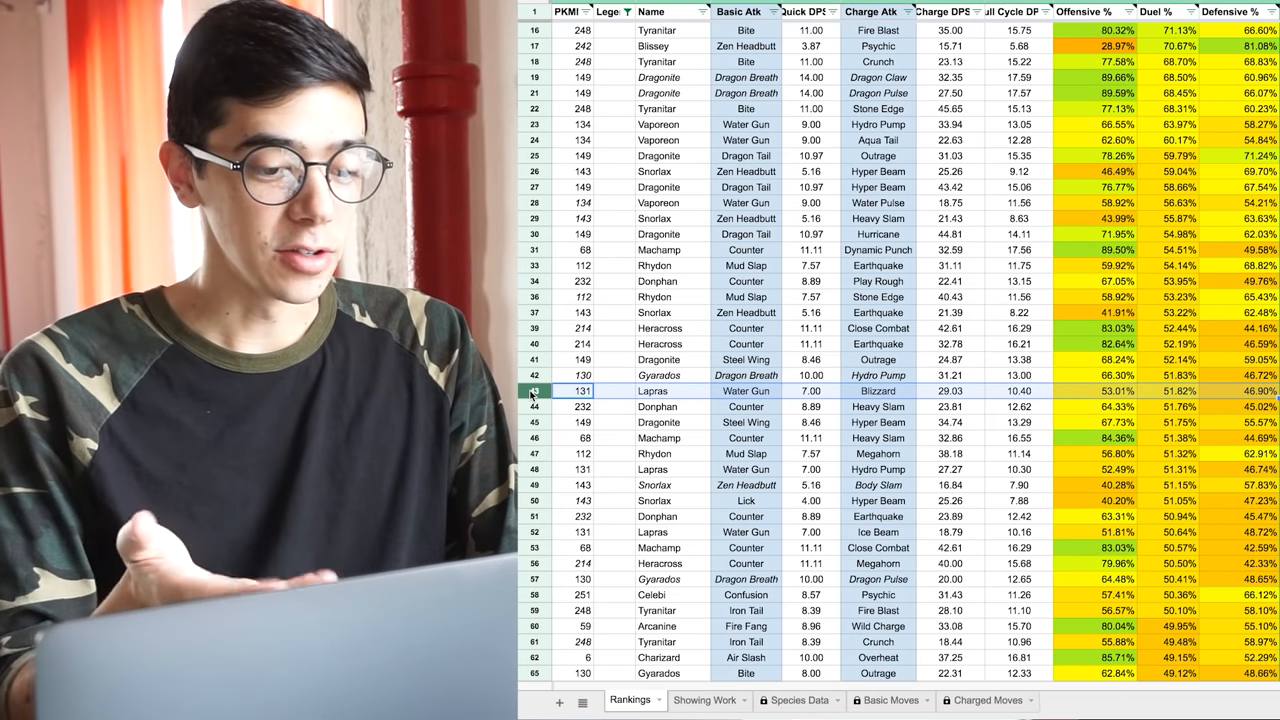
{"action": "scroll", "scroll_direction": "down", "scroll_amount": 3}
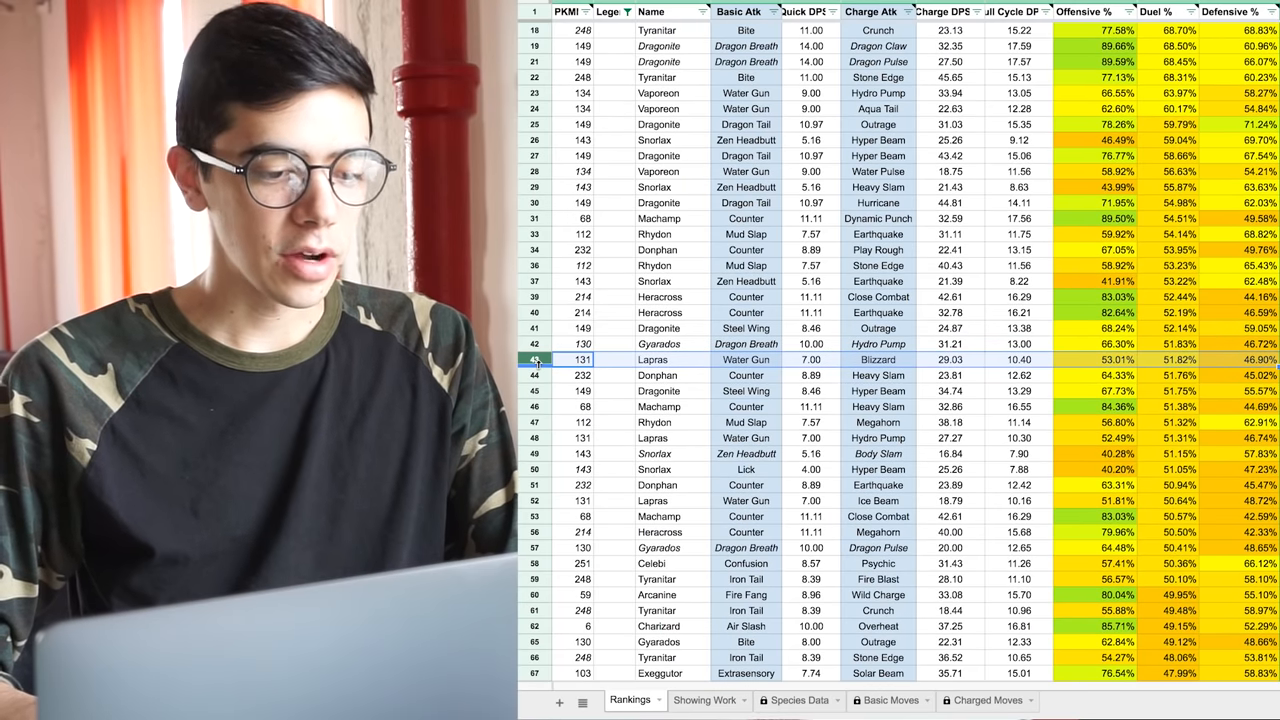
{"action": "scroll", "scroll_direction": "down", "scroll_amount": 3}
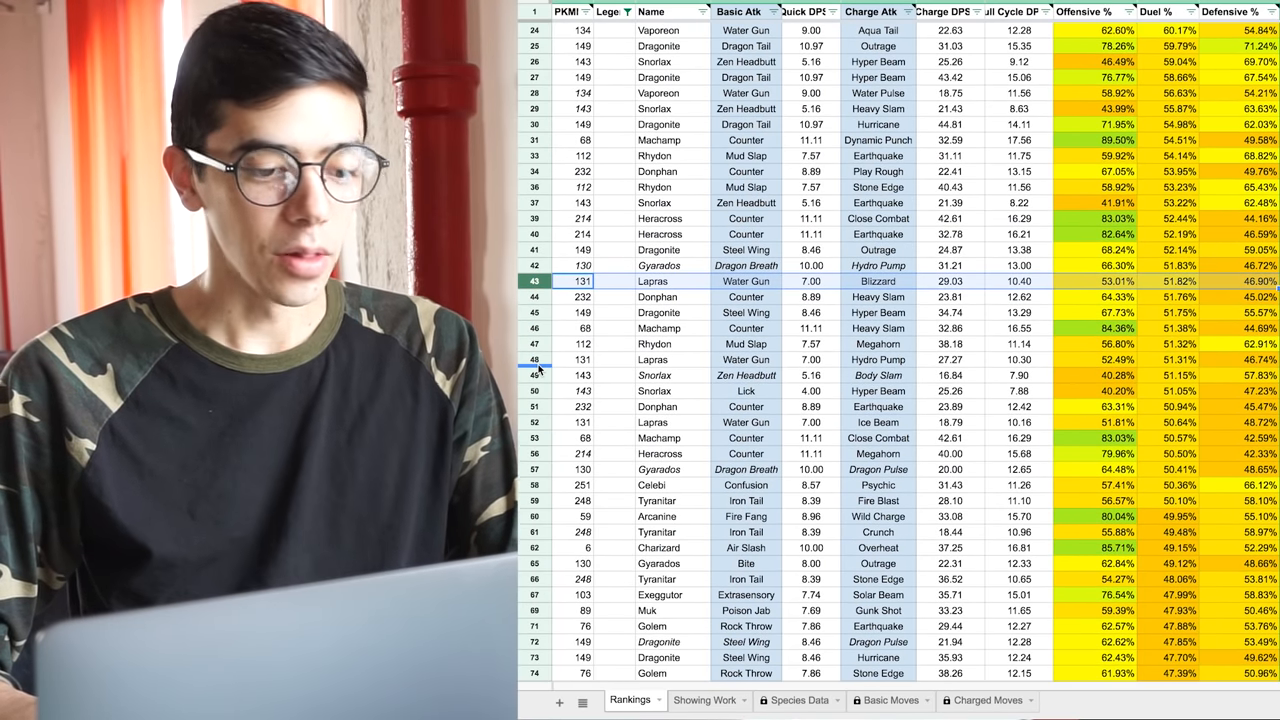
{"action": "scroll", "scroll_direction": "down", "scroll_amount": 3}
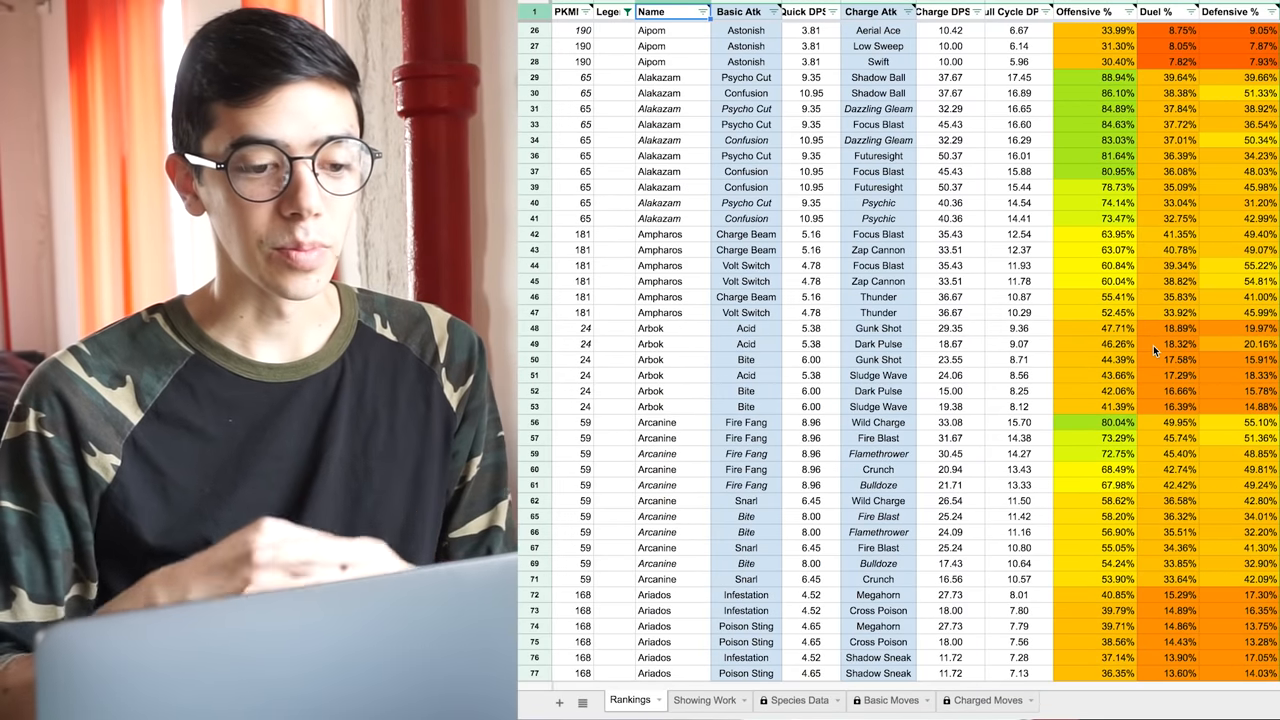
Sort the Rankings Z→A by Defensive % so Blissey and Snorlax movesets lead.
{"action": "scroll", "scroll_direction": "down", "scroll_amount": 3}
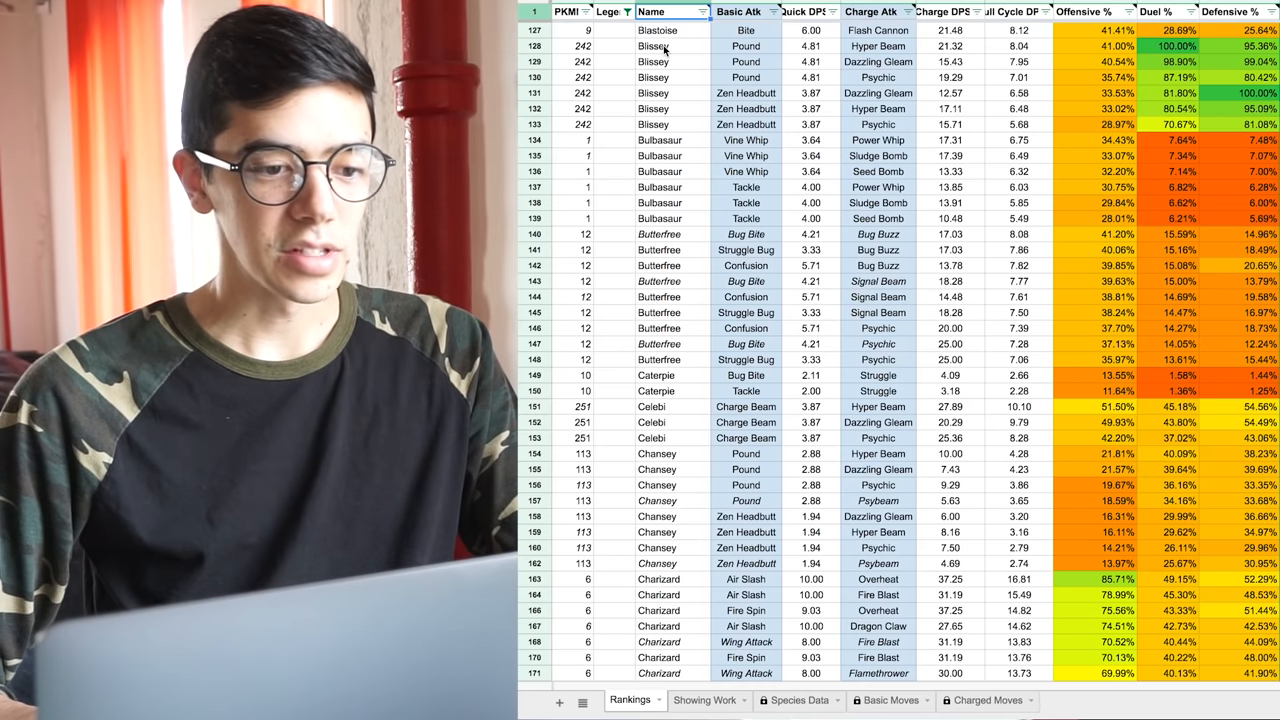
{"action": "scroll", "scroll_direction": "down", "scroll_amount": 3}
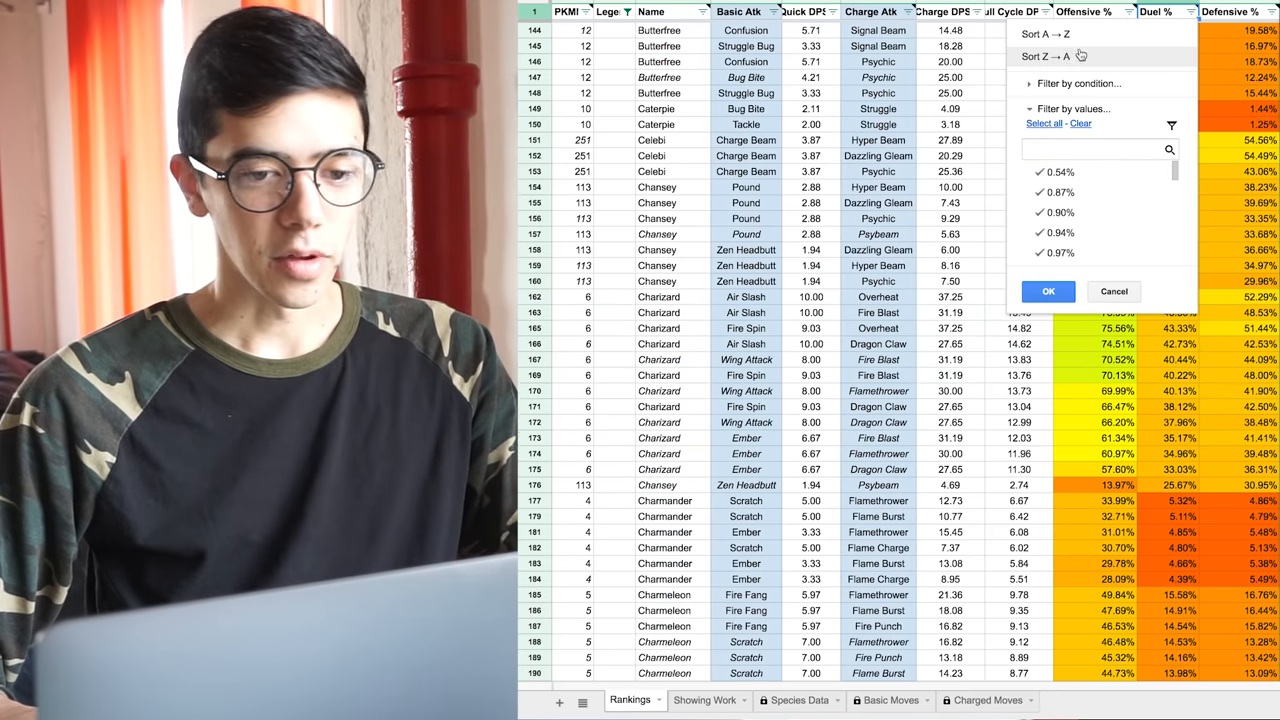
{"action": "left_click", "coordinate": [1048, 292]}
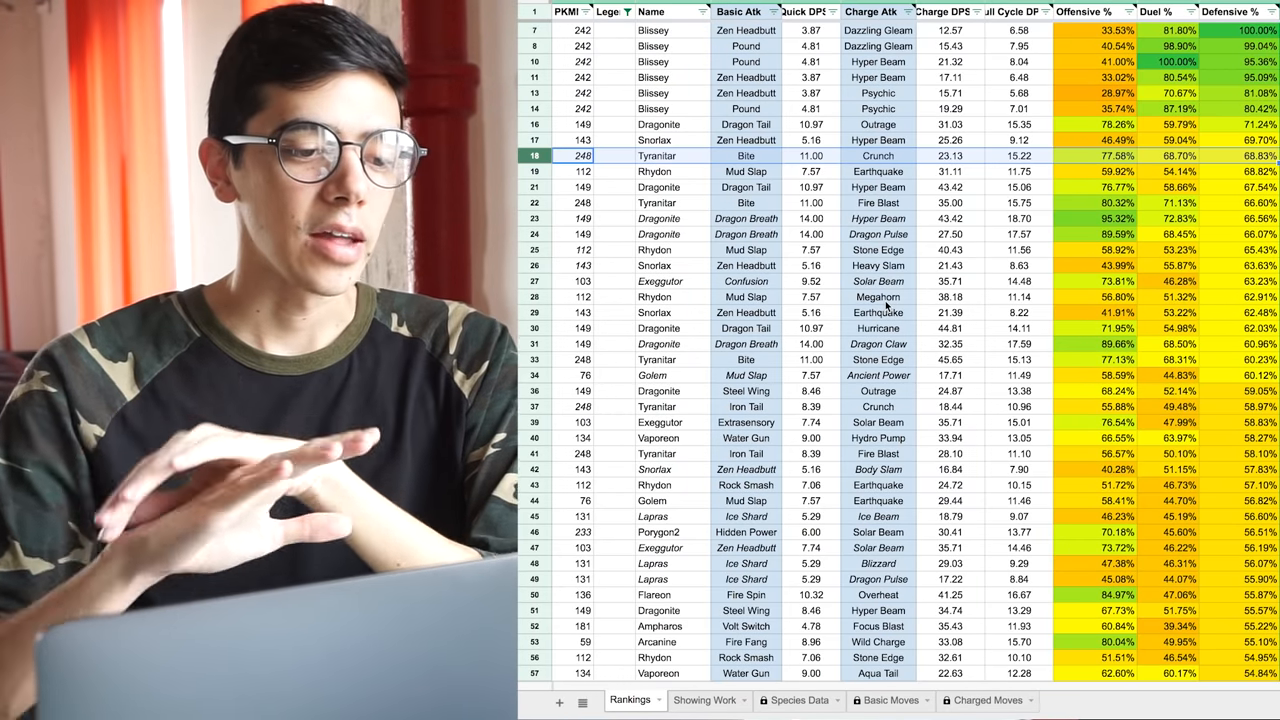
Switch to the Showing Work sheet and scan its quick, charge and full-cycle DPS columns.
{"action": "left_click", "coordinate": [706, 700]}
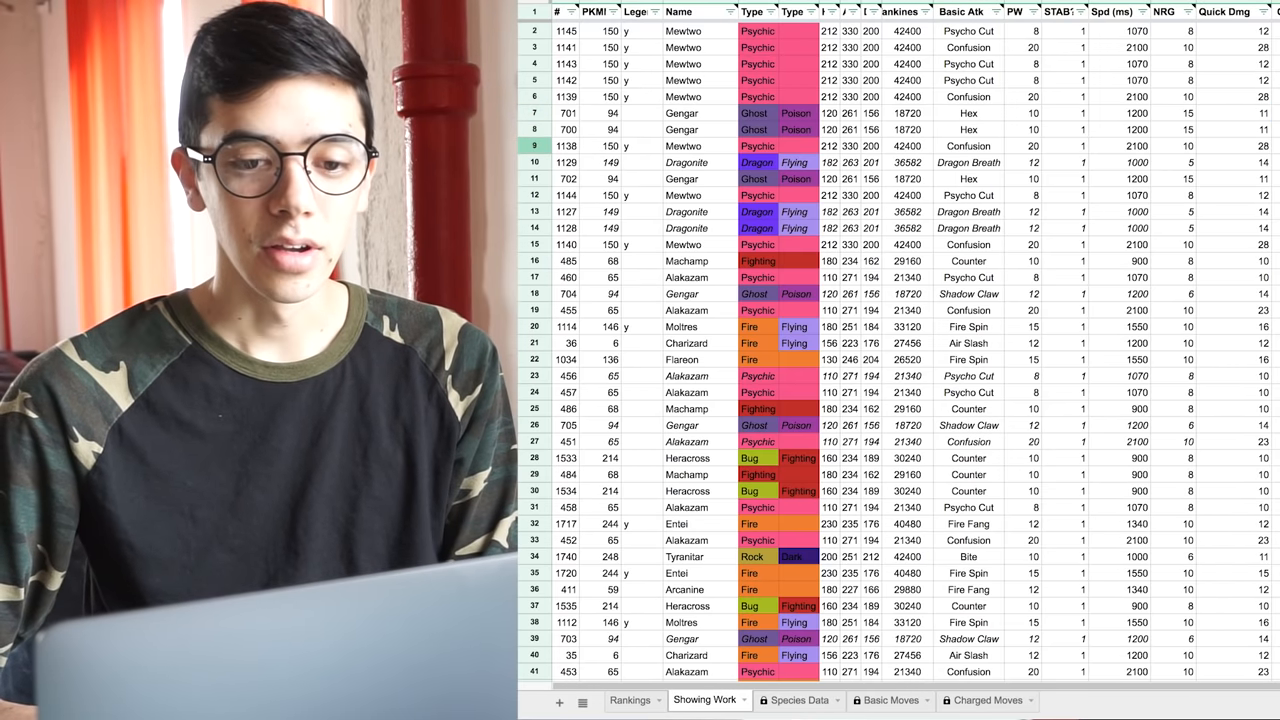
{"action": "scroll", "scroll_direction": "right", "scroll_amount": 3}
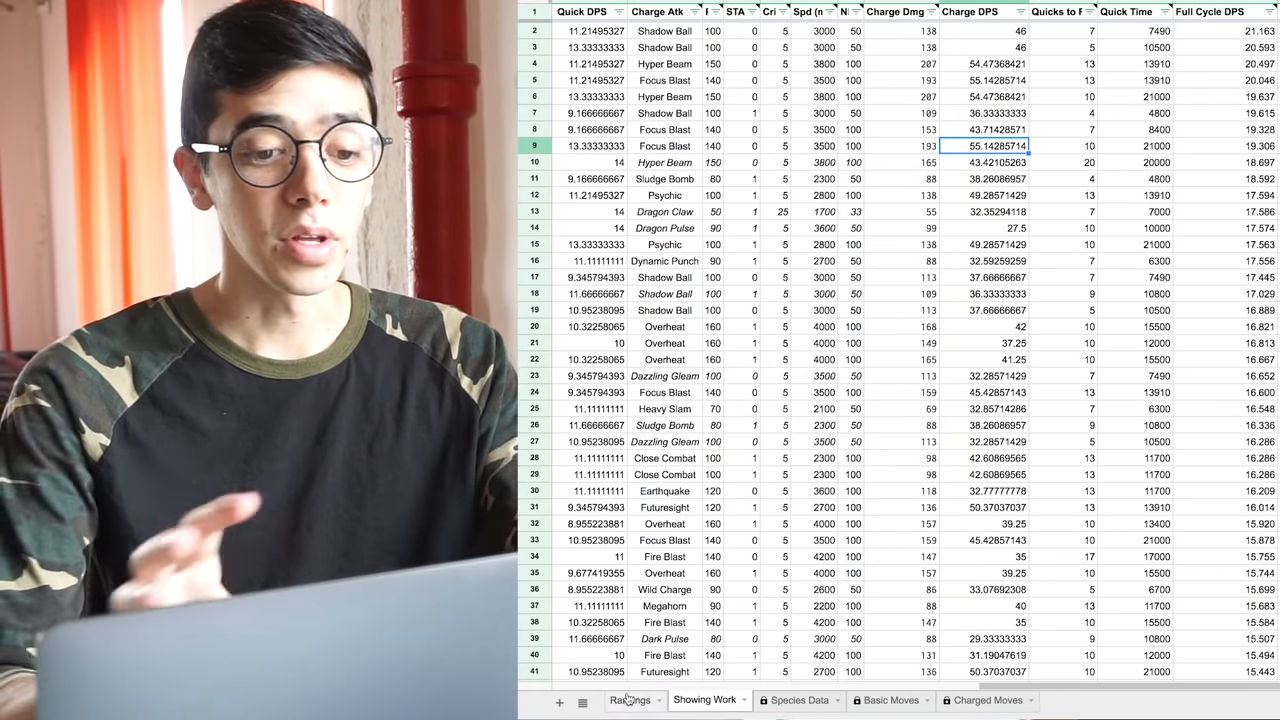
Back on Rankings, tick 'y' in the Legendary filter and sort Z→A by Duel %.
{"action": "left_click", "coordinate": [626, 700]}
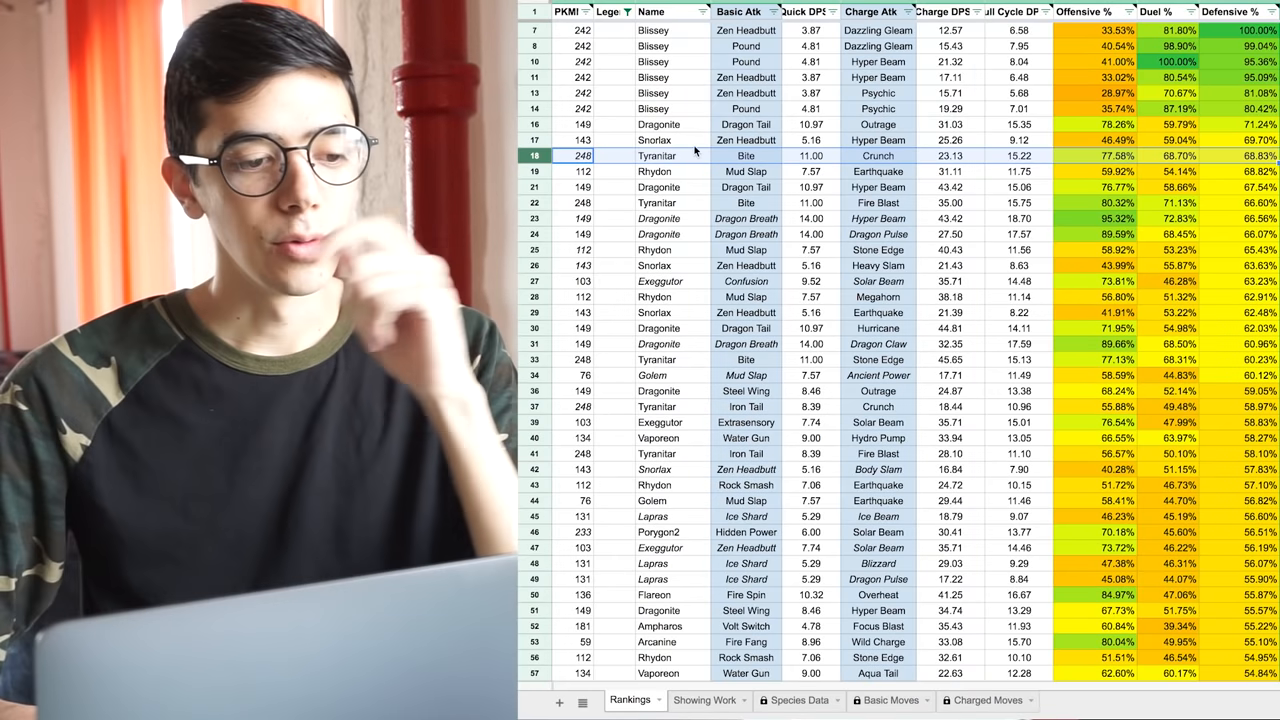
{"action": "left_click", "coordinate": [606, 12]}
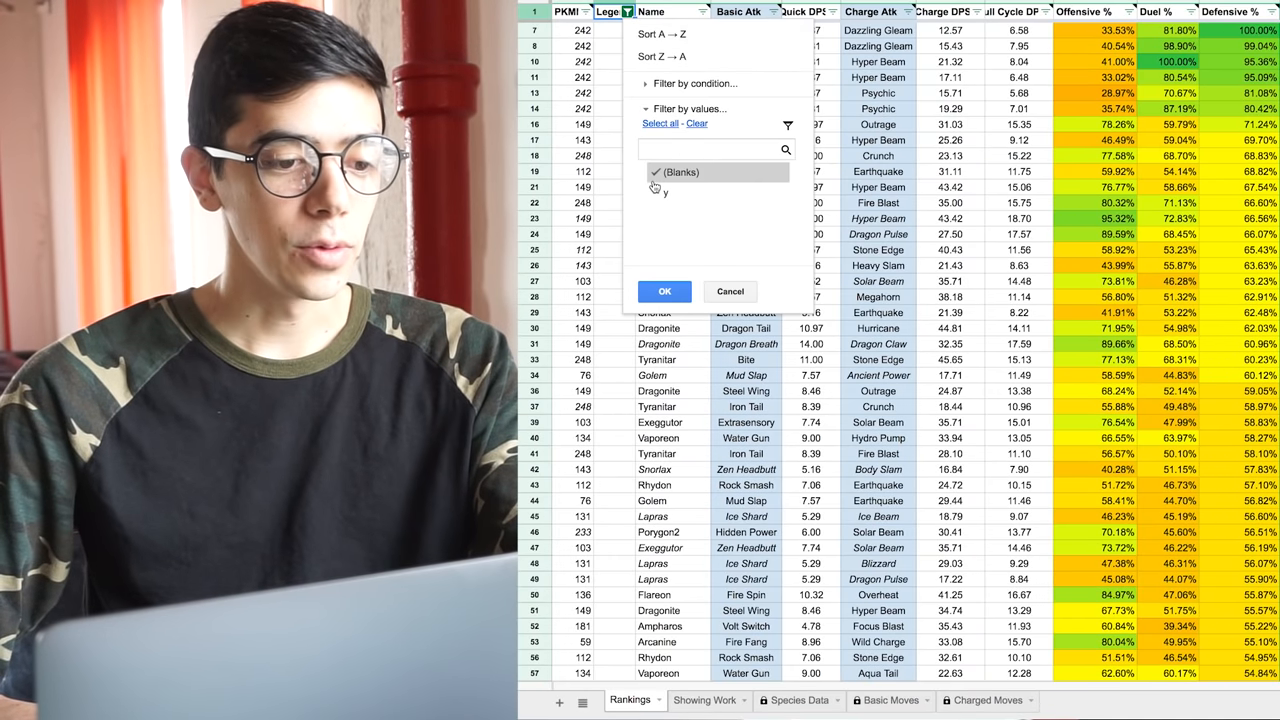
{"action": "left_click", "coordinate": [652, 192]}
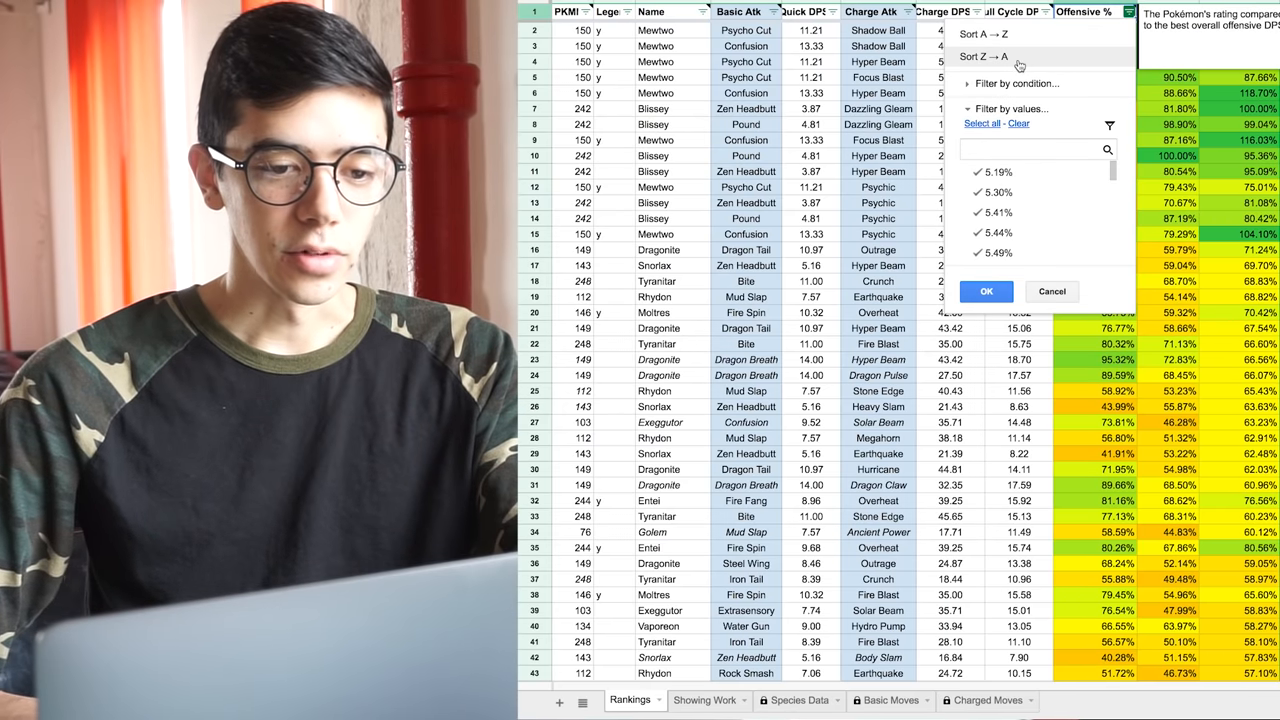
{"action": "left_click", "coordinate": [986, 292]}
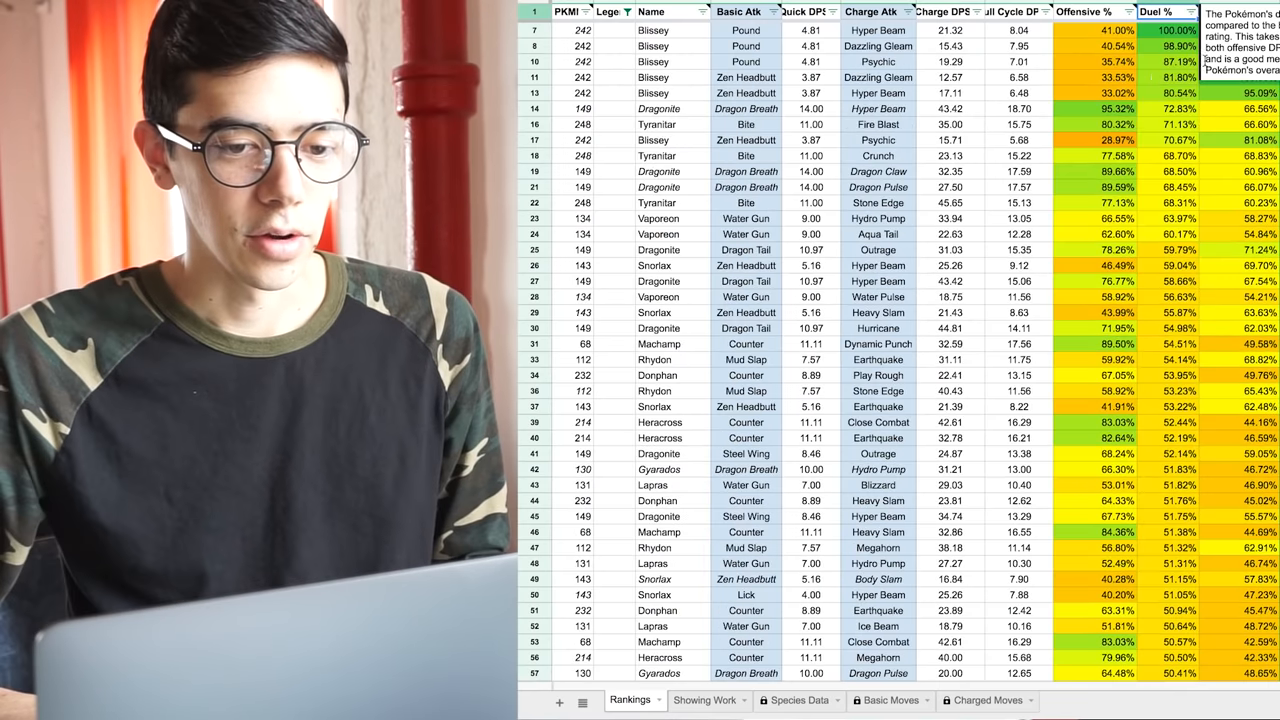
Filter the Name column by searching 'dew' and selecting Dewgong.
{"action": "scroll", "scroll_direction": "down", "scroll_amount": 3}
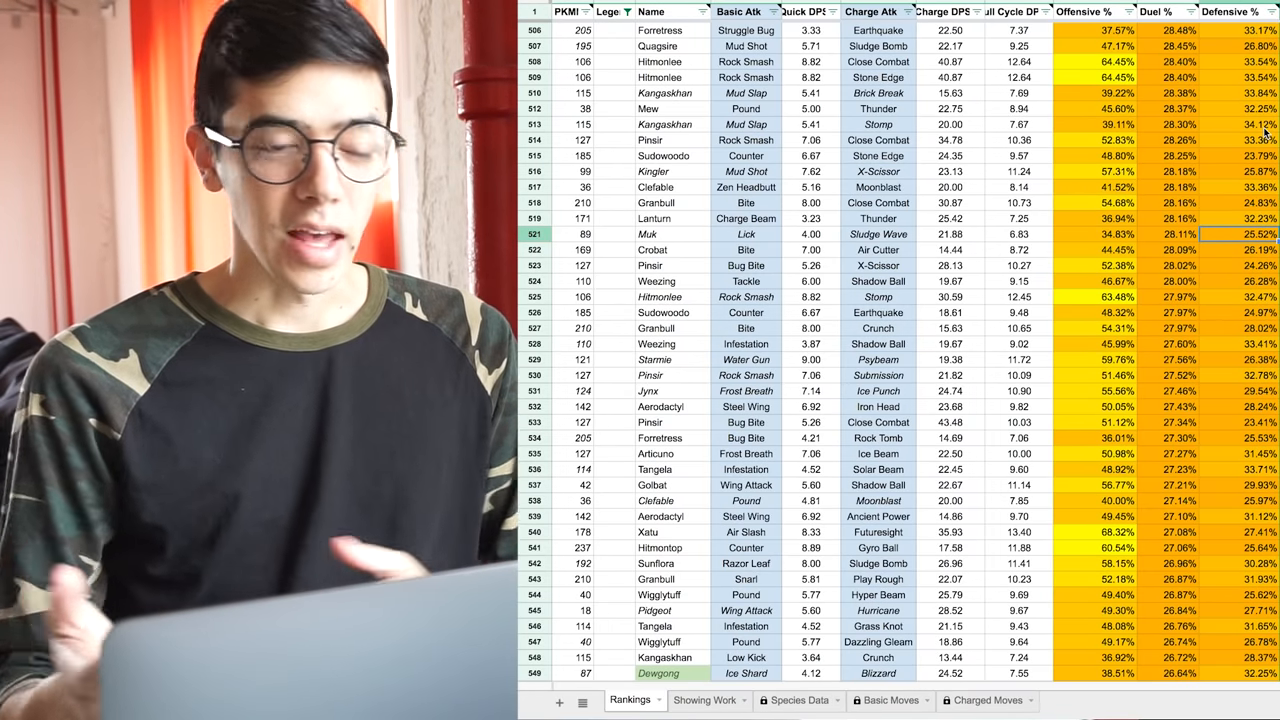
{"action": "left_click", "coordinate": [694, 12]}
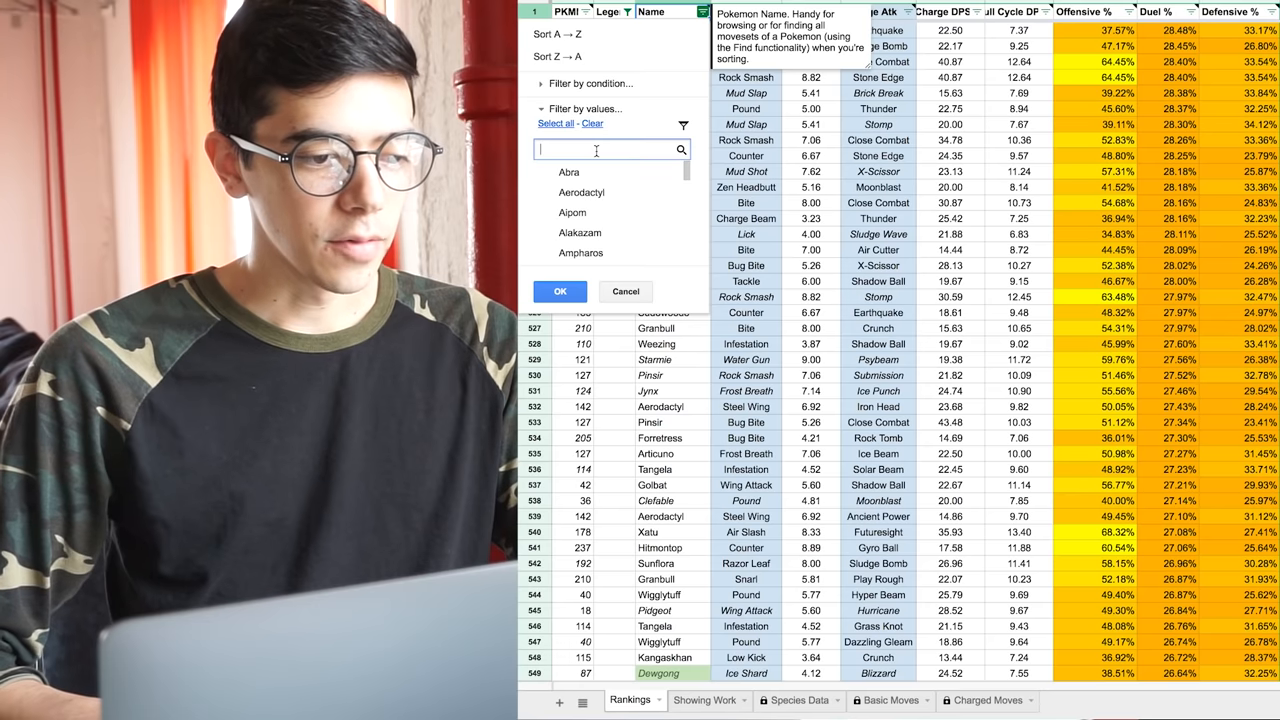
{"action": "type", "text": "dew"}
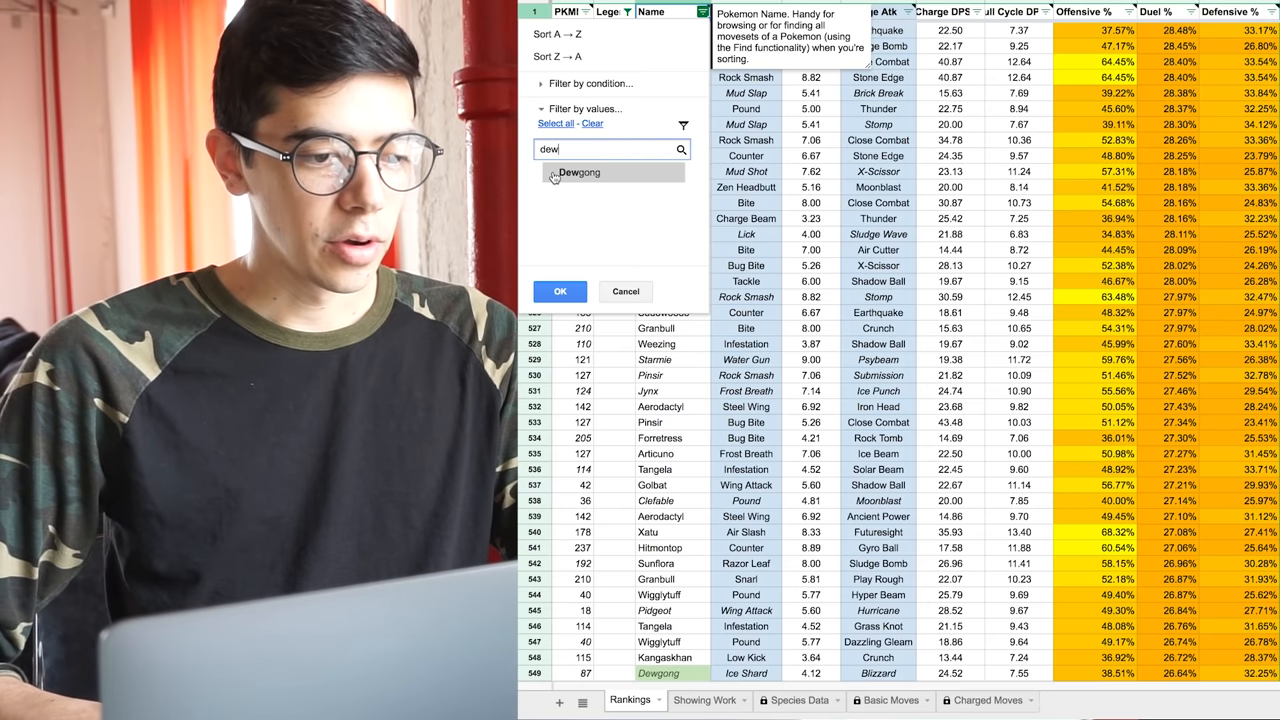
{"action": "left_click", "coordinate": [560, 292]}
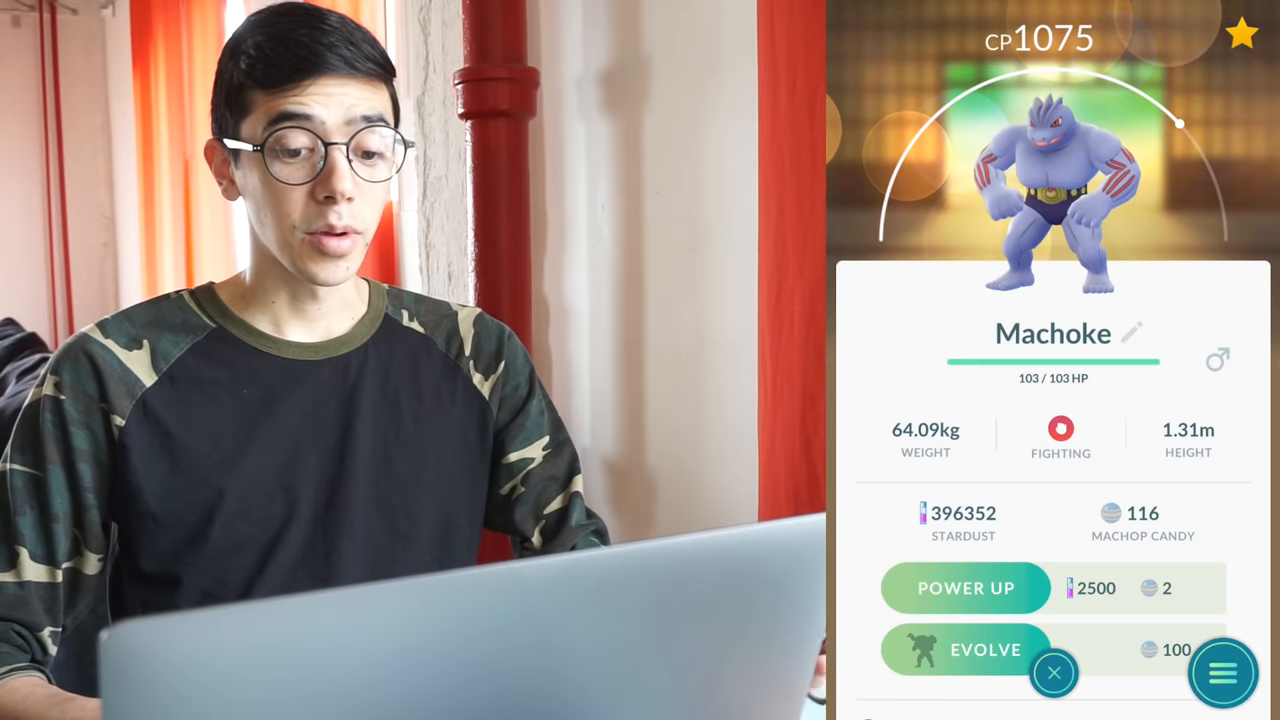
Start evolving Machoke in Pokémon GO and answer the confirmation prompt.
{"action": "left_click", "coordinate": [984, 648]}
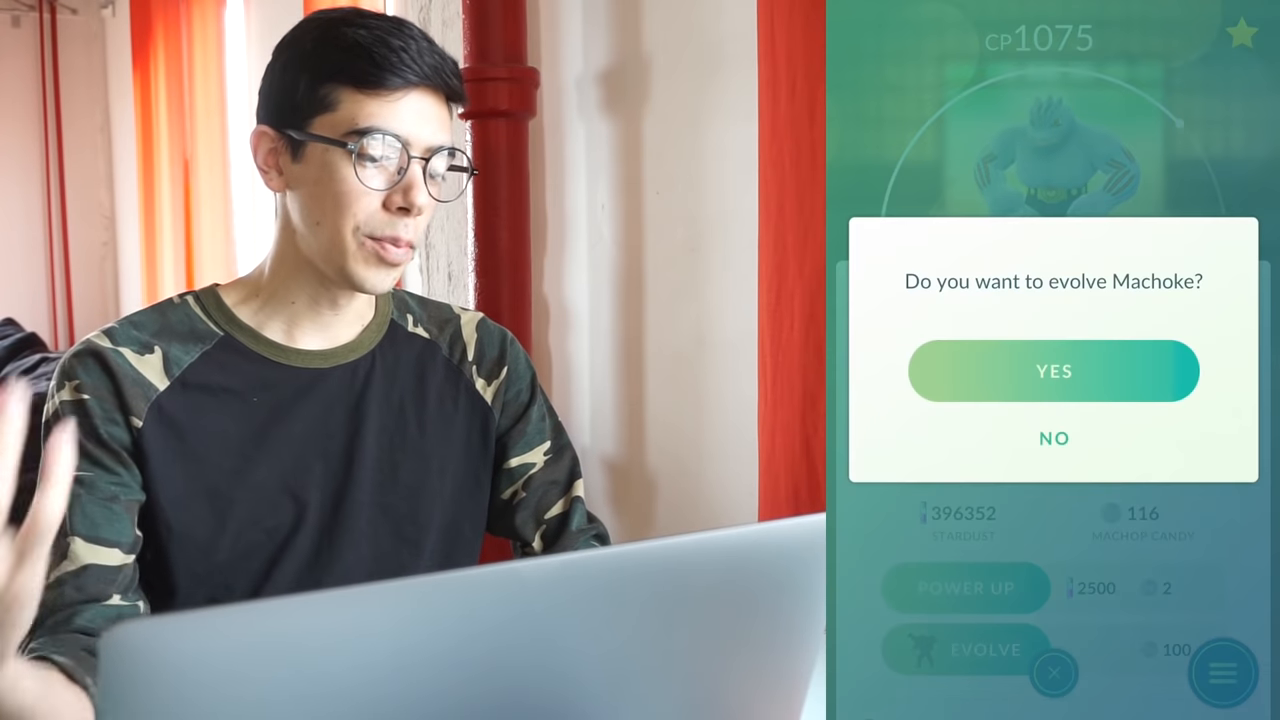
{"action": "left_click", "coordinate": [1052, 370]}
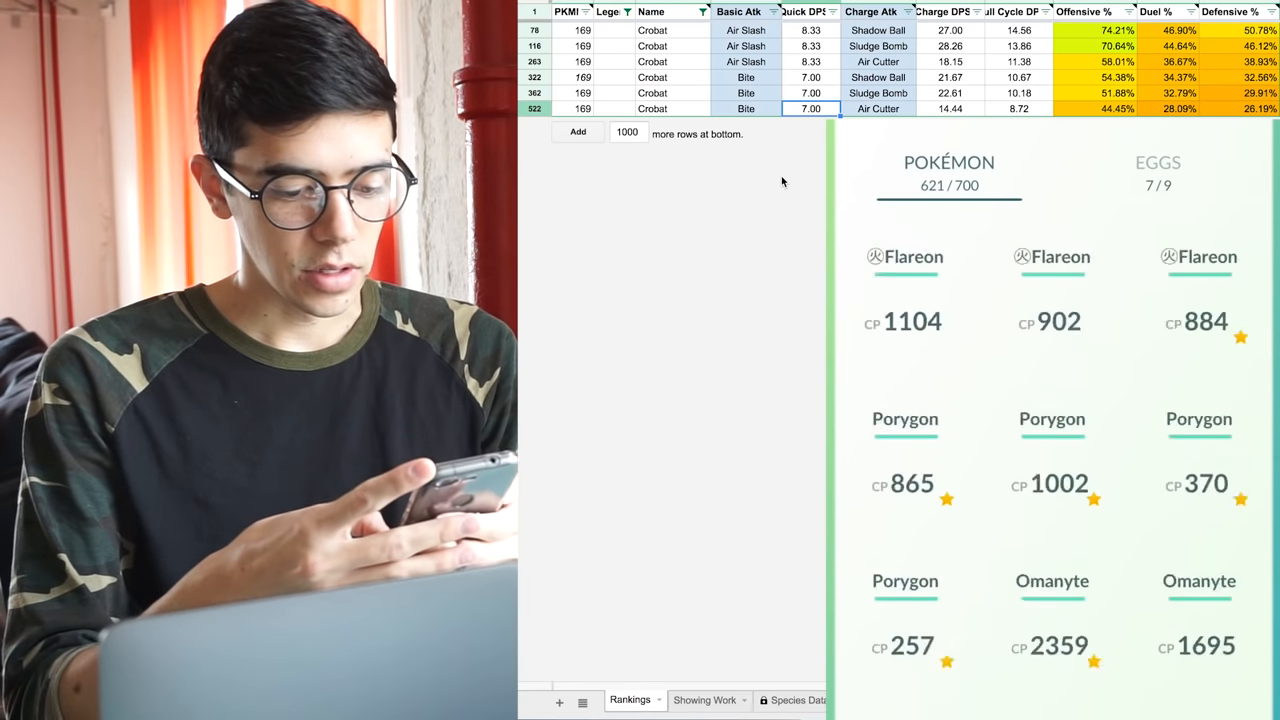
Scroll the in-game list toward Crobat and move to the Showing Work sheet.
{"action": "scroll", "scroll_direction": "down", "scroll_amount": 3}
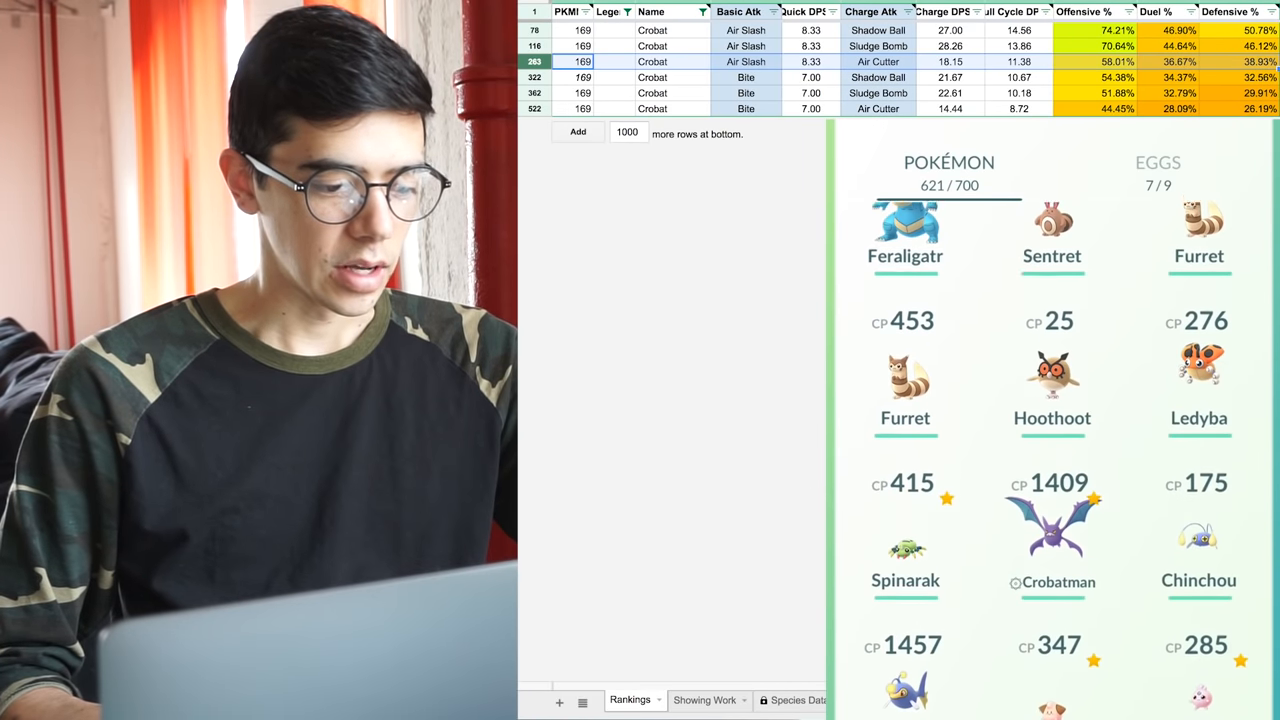
{"action": "left_click", "coordinate": [1052, 530]}
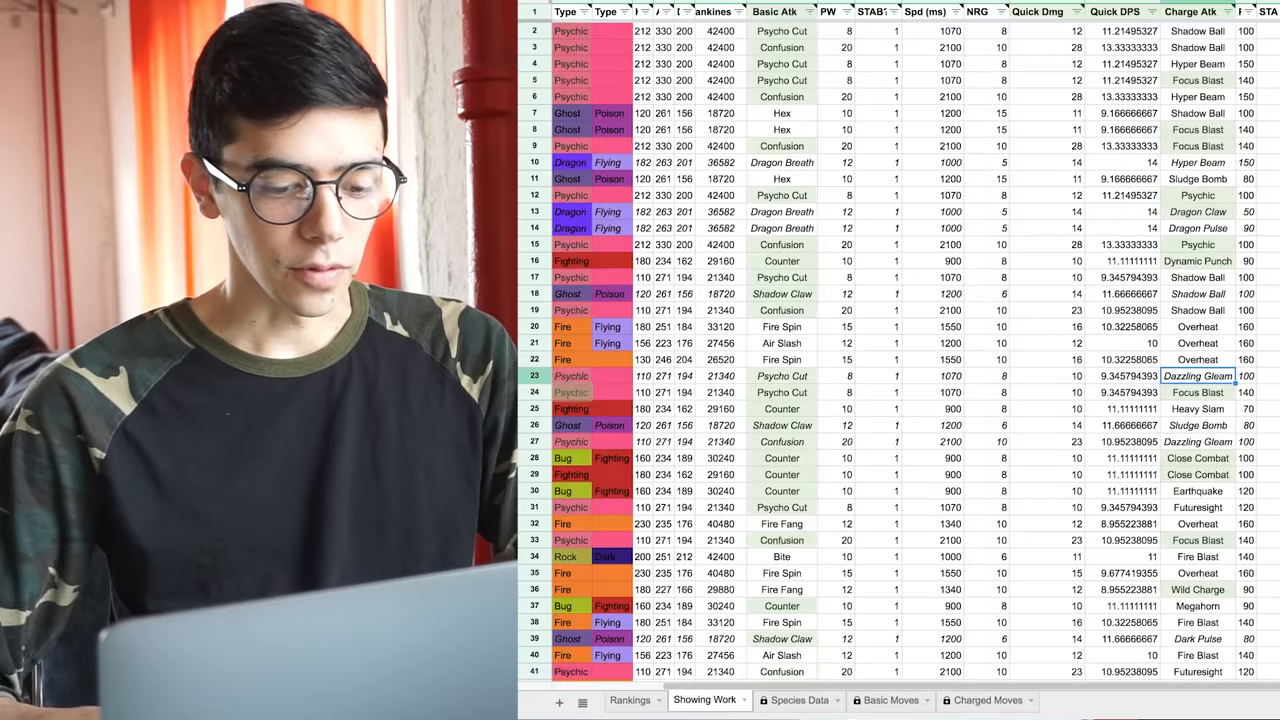
Scroll to Crobat's Showing Work rows and across to the Charge Dmg and Crit Damage Bonus columns.
{"action": "scroll", "scroll_direction": "down", "scroll_amount": 3}
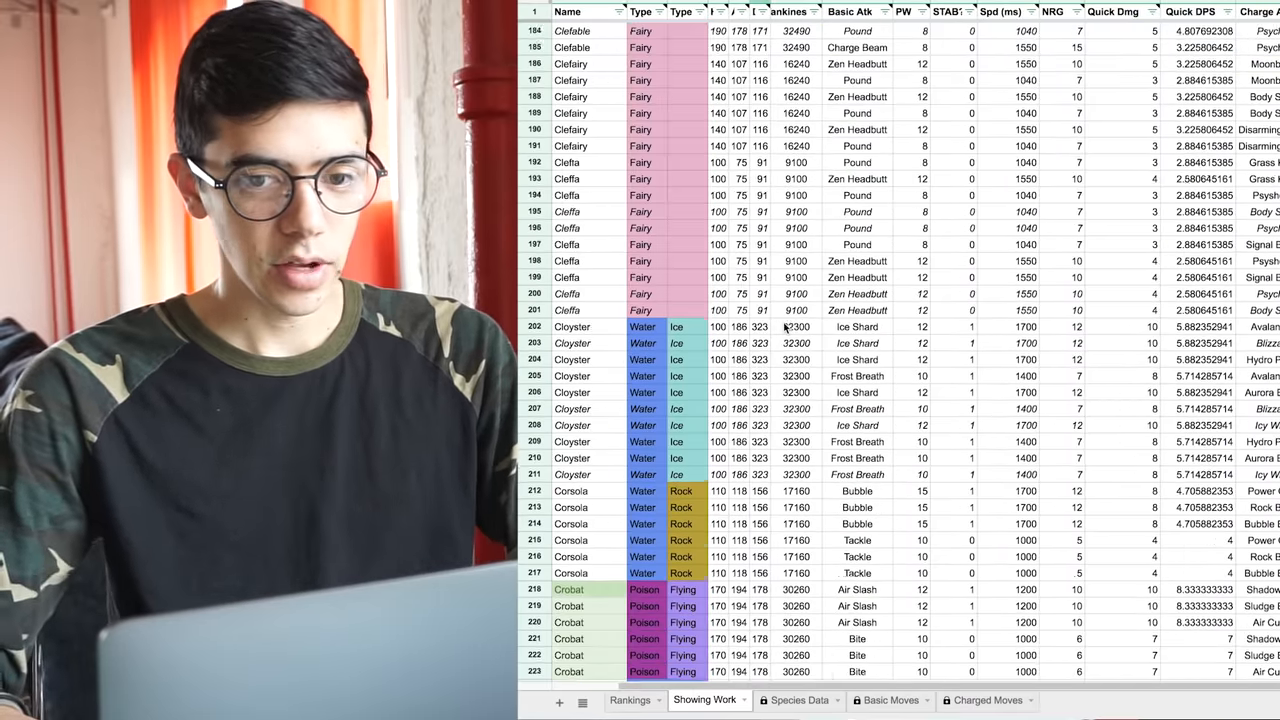
{"action": "scroll", "scroll_direction": "down", "scroll_amount": 3}
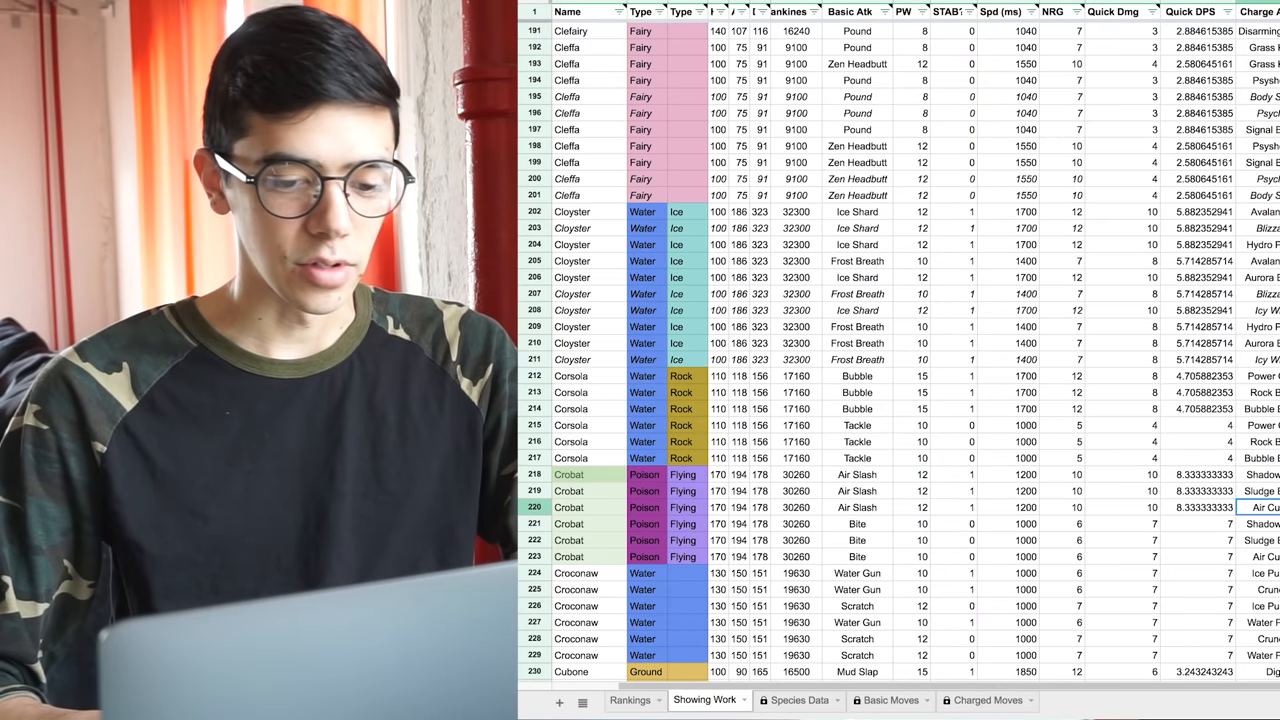
{"action": "scroll", "scroll_direction": "right", "scroll_amount": 3}
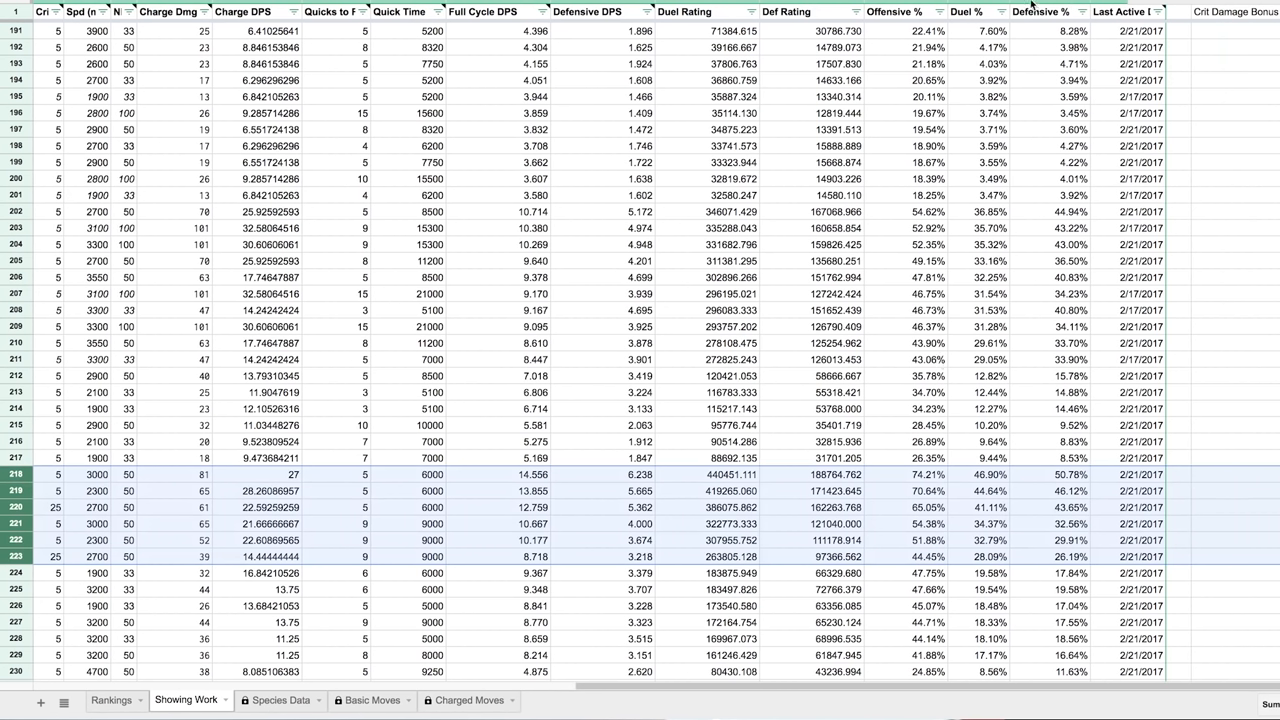
{"action": "mouse_move", "coordinate": [968, 460]}
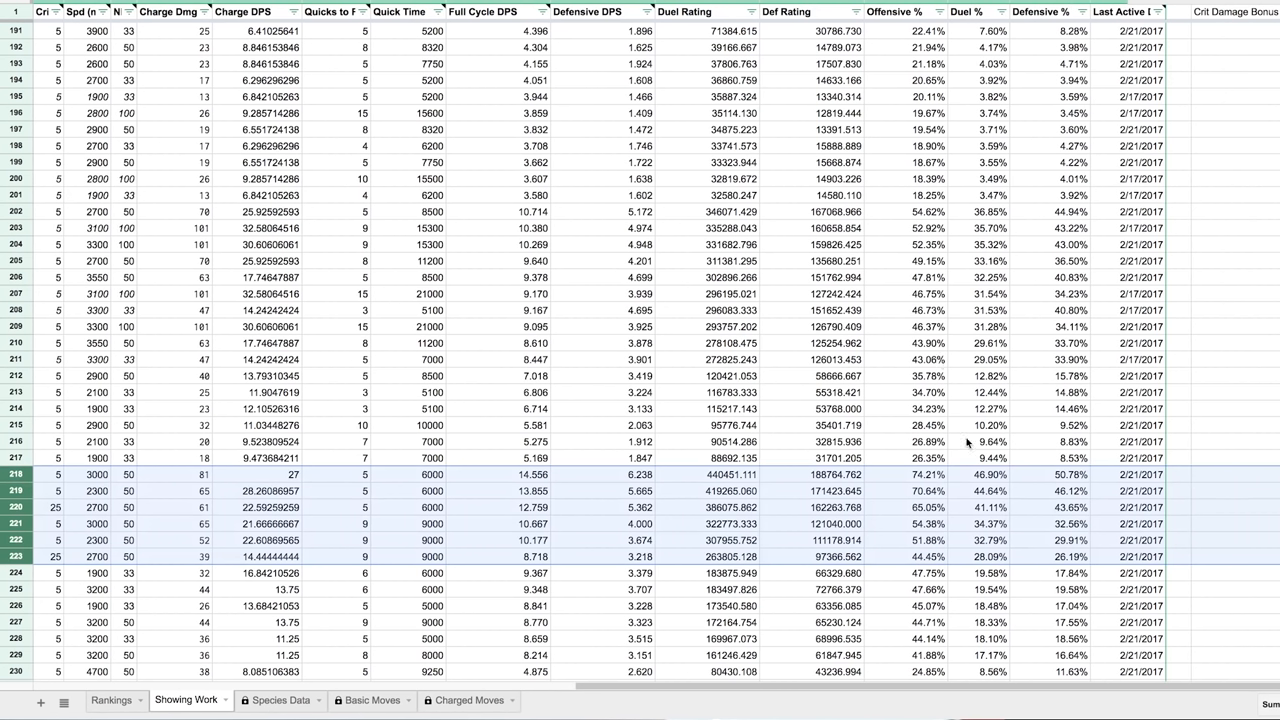